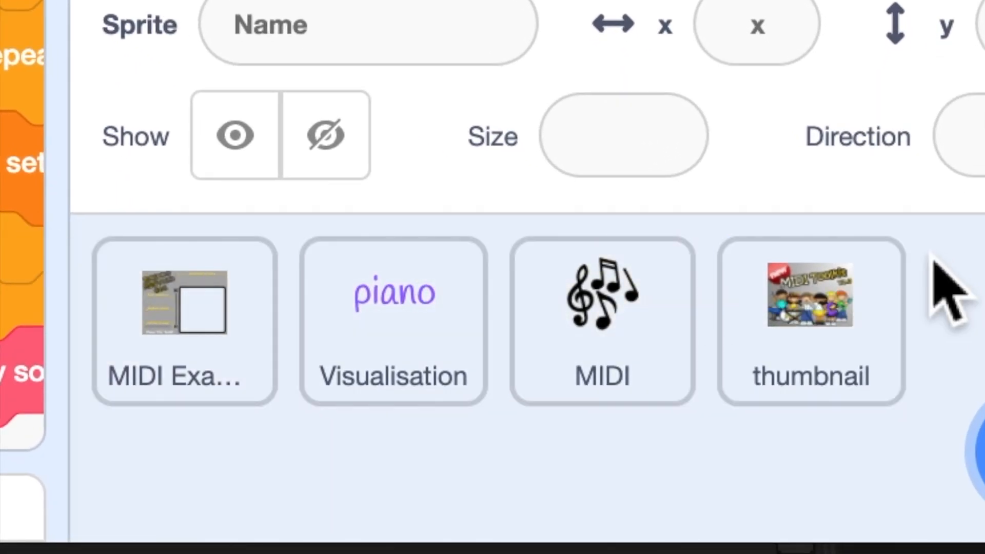
- Browse the MIDI Example sprite's scripts, then view the Visualisation sprite's code
click(184, 322)
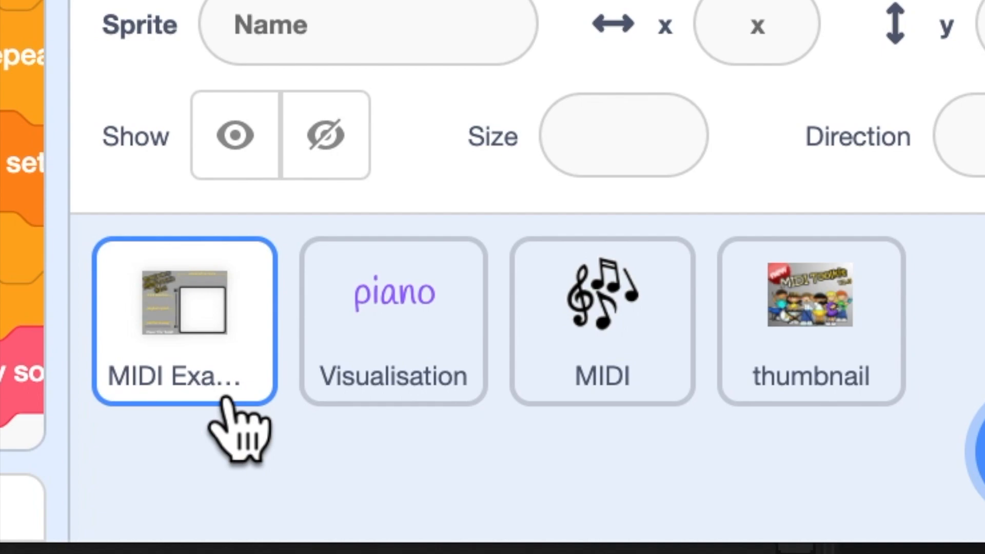
click(392, 318)
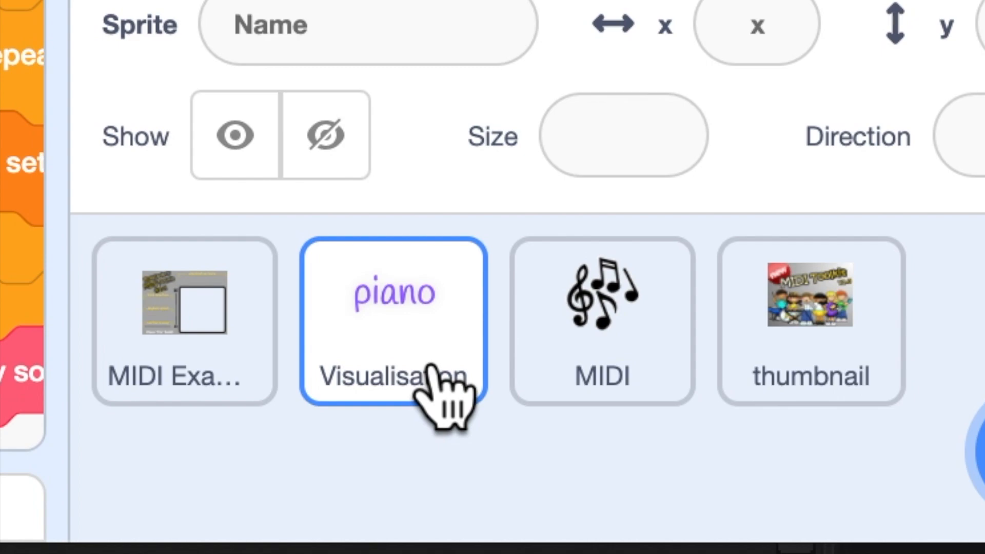
click(810, 303)
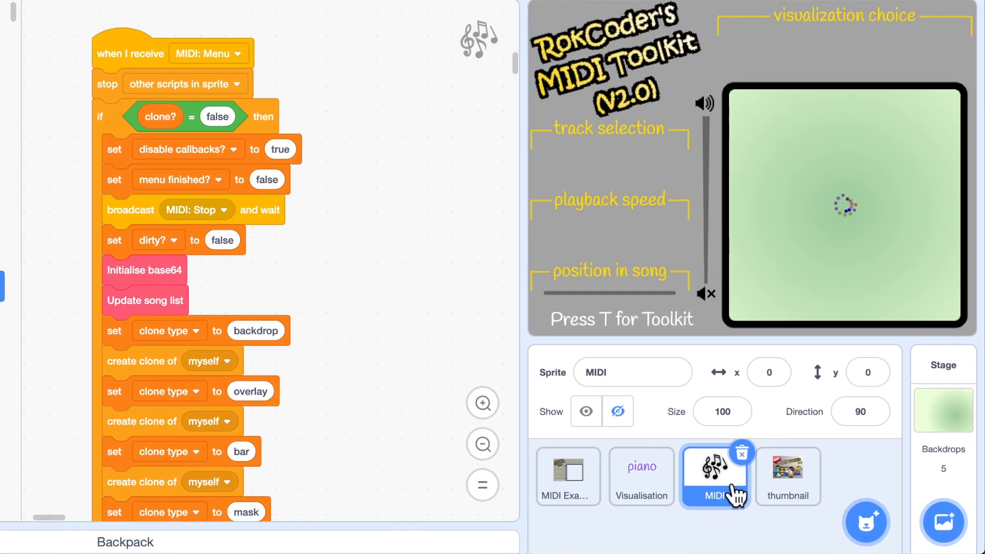
mouse_move(367, 182)
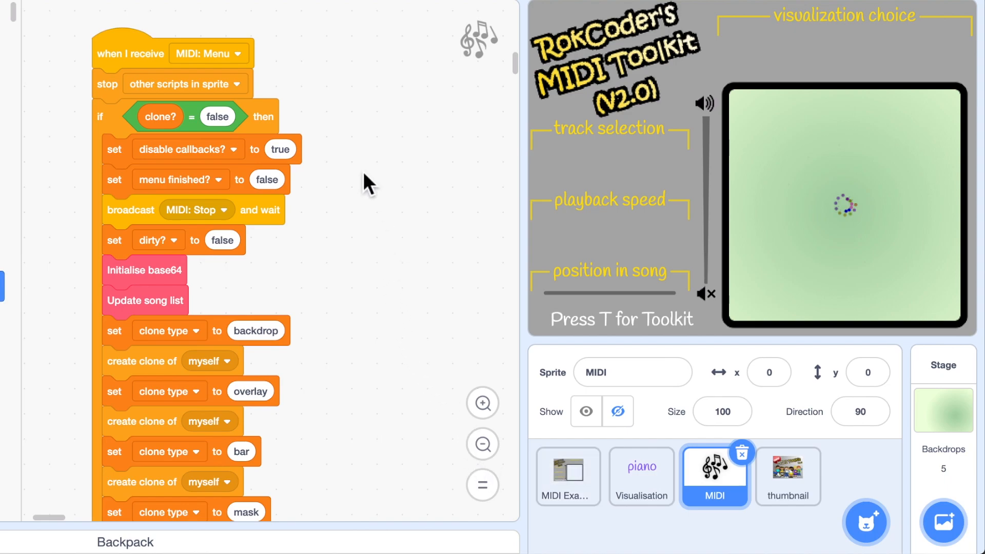
mouse_move(245, 80)
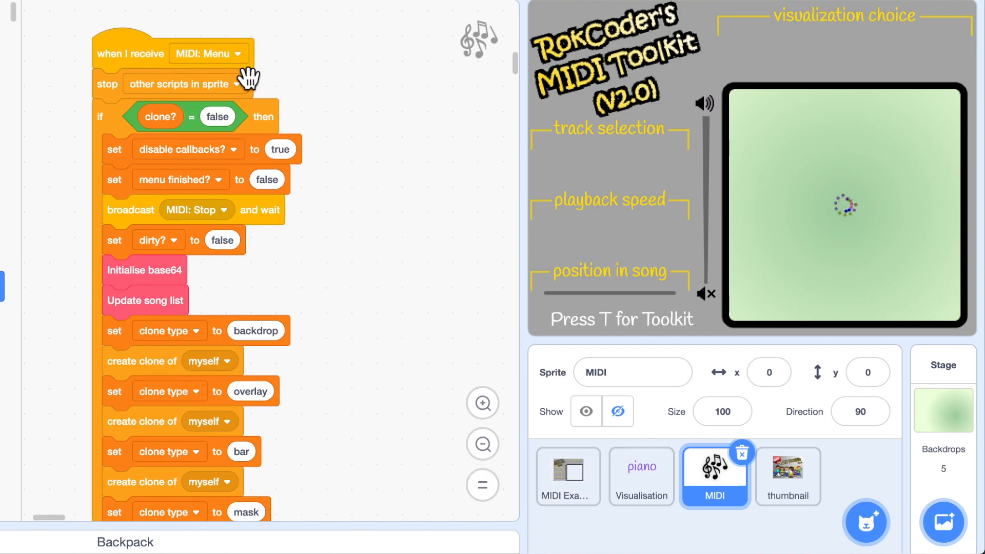
mouse_move(307, 94)
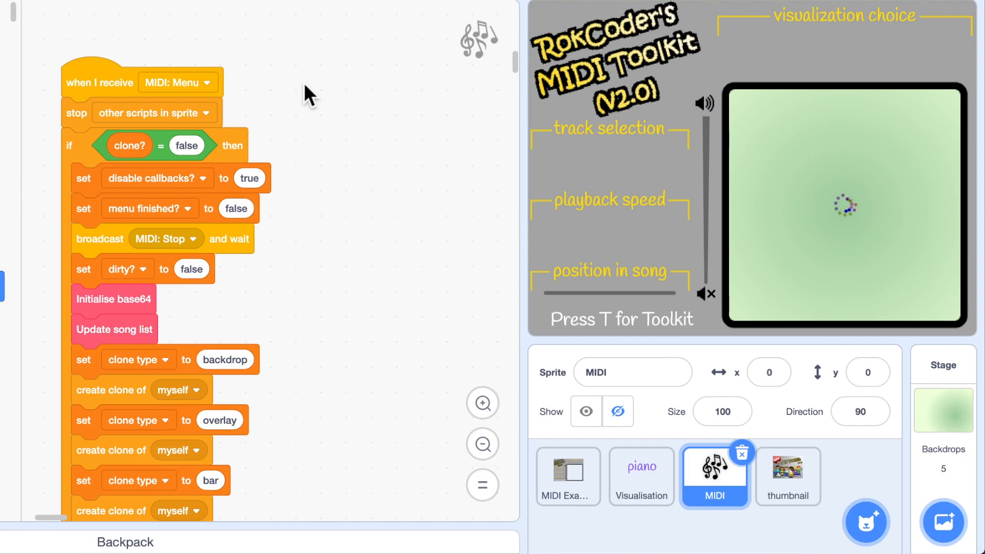
mouse_move(115, 85)
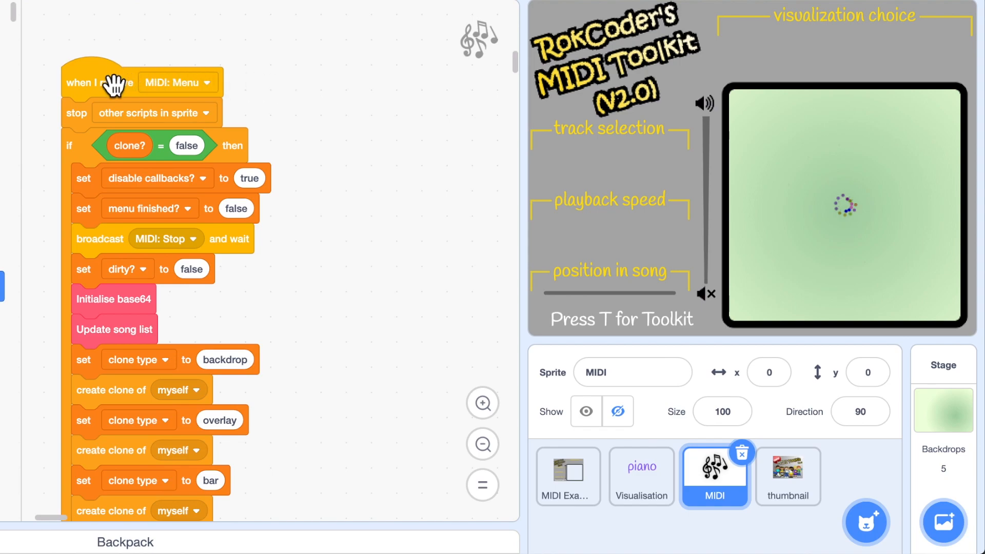
mouse_move(586, 327)
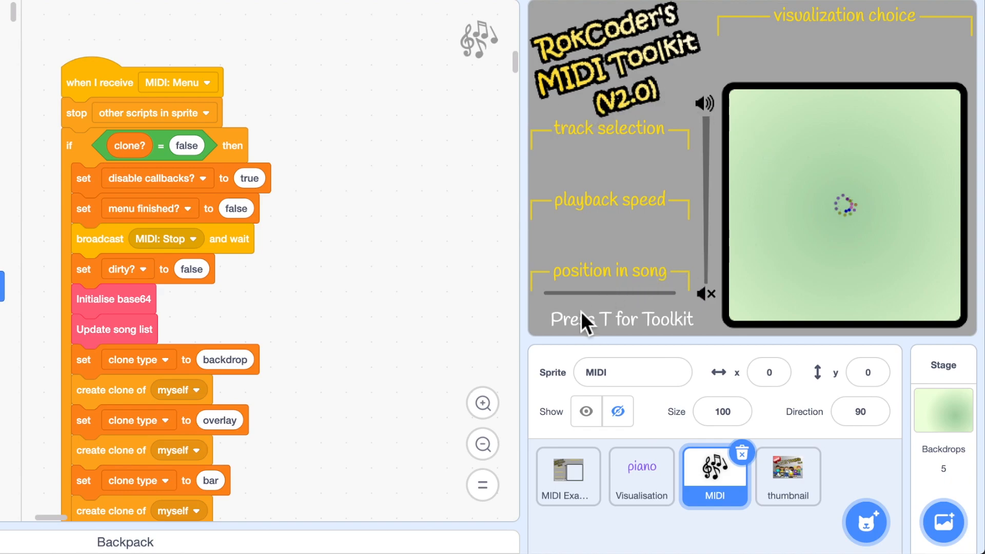
mouse_move(438, 321)
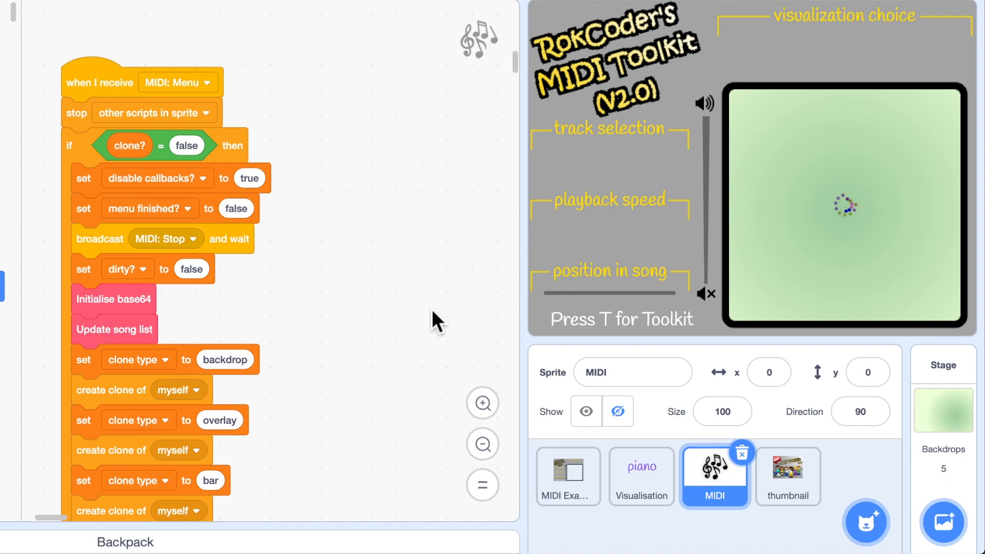
mouse_move(117, 90)
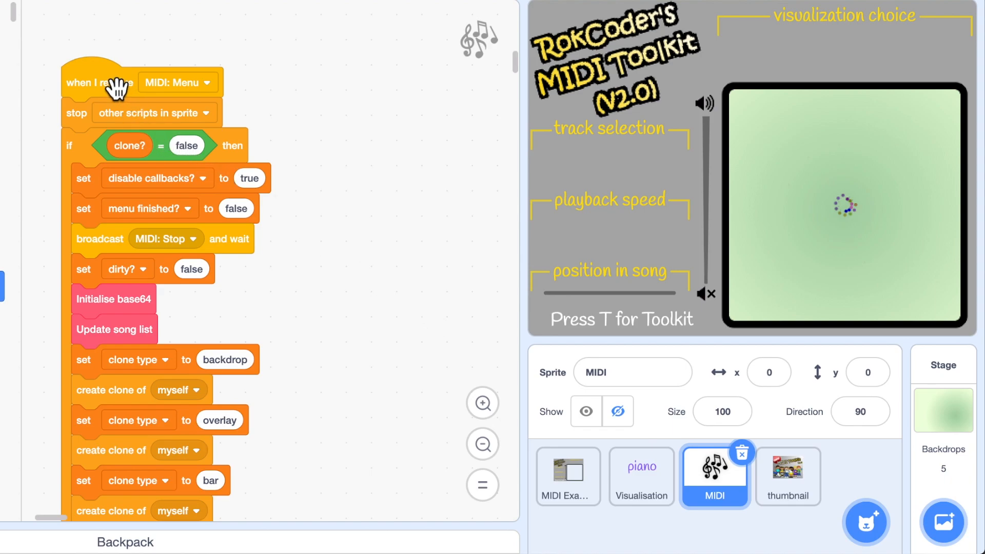
- Run the 'when I receive MIDI: Menu' script to show the toolkit menu and 65-song list
click(110, 82)
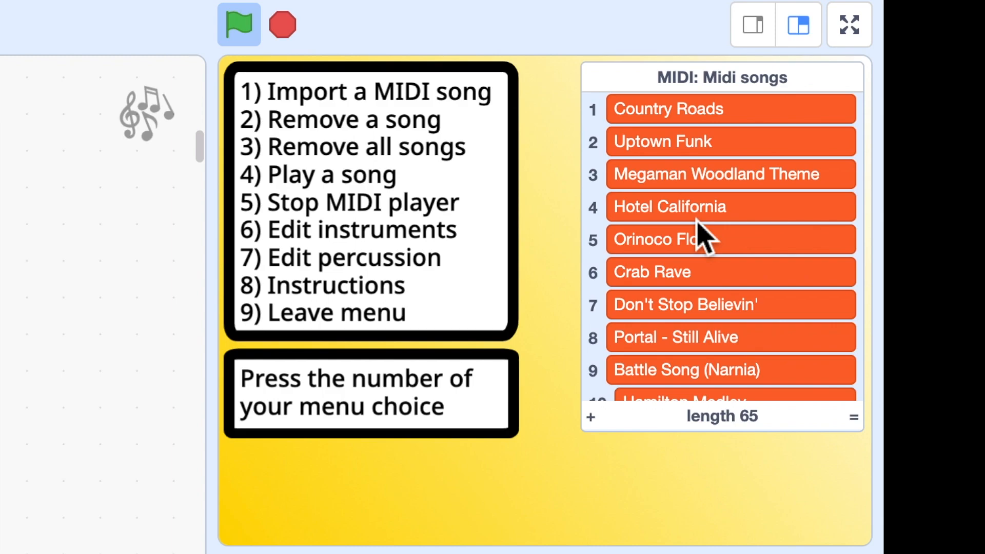
scroll(down, 3)
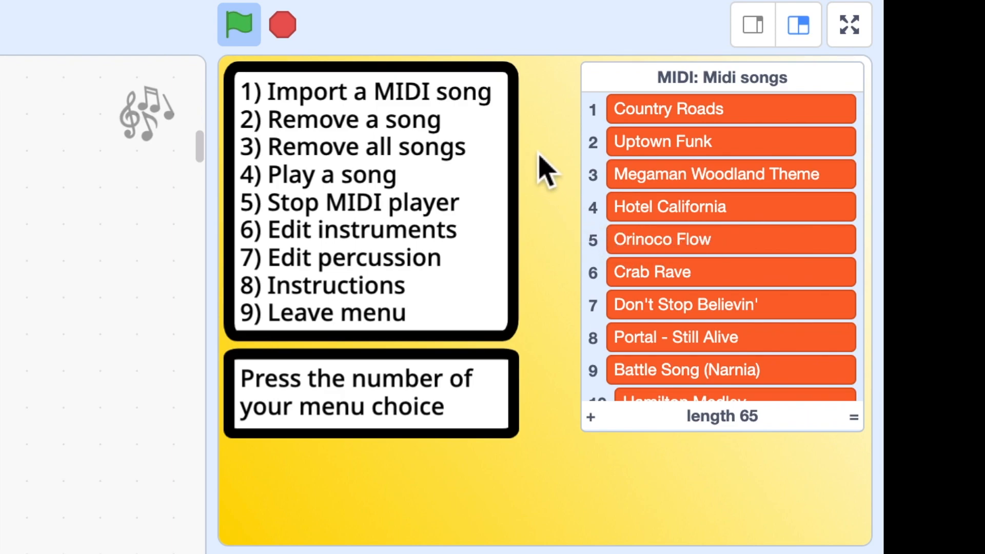
mouse_move(511, 208)
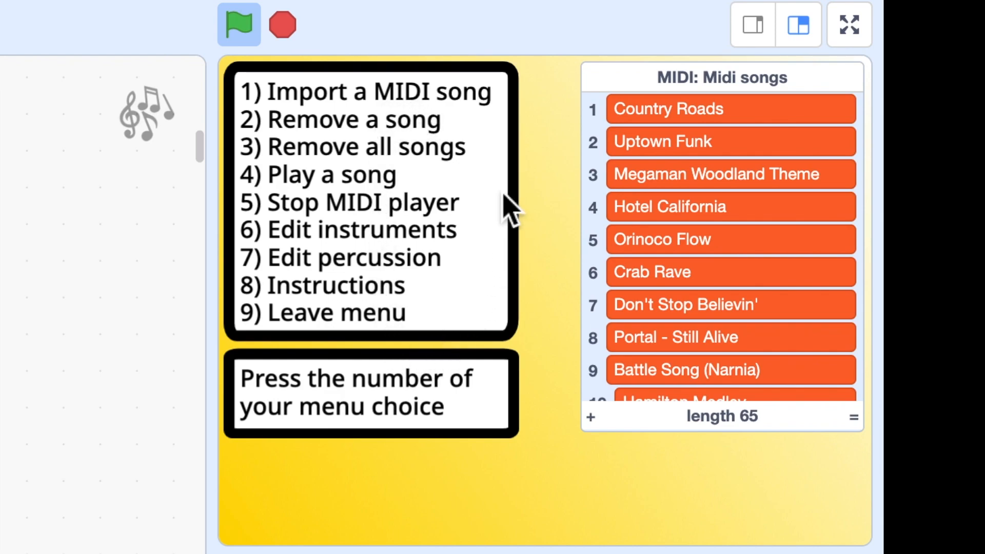
mouse_move(483, 109)
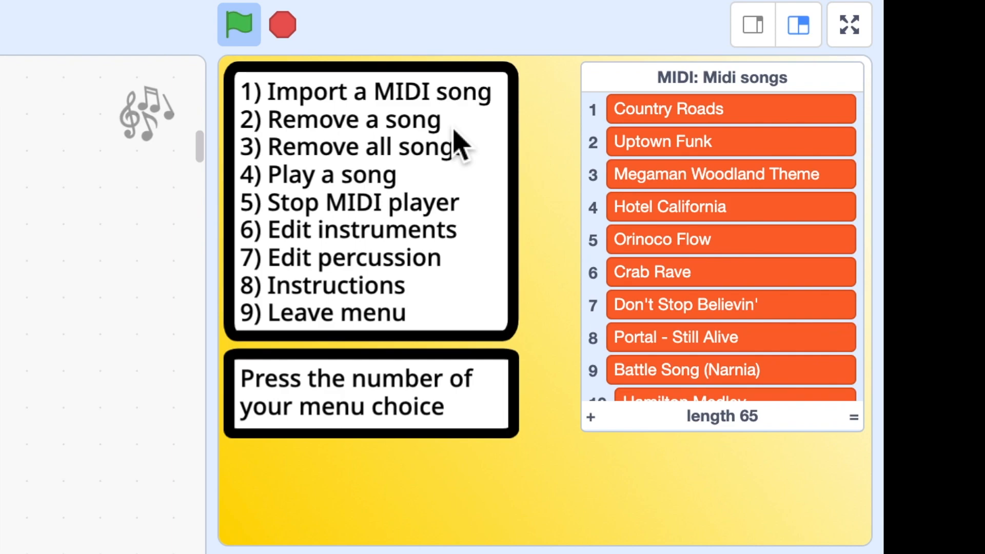
mouse_move(453, 239)
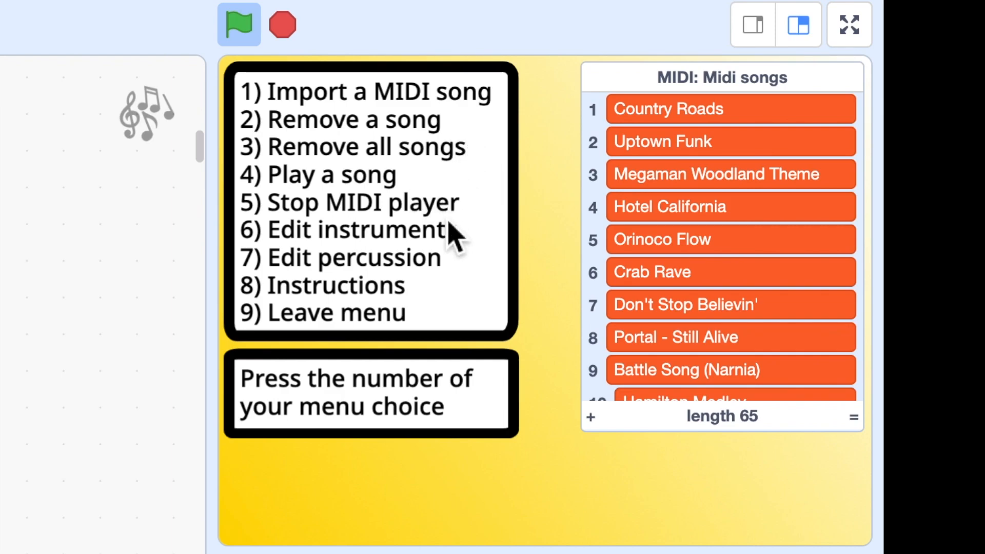
mouse_move(561, 281)
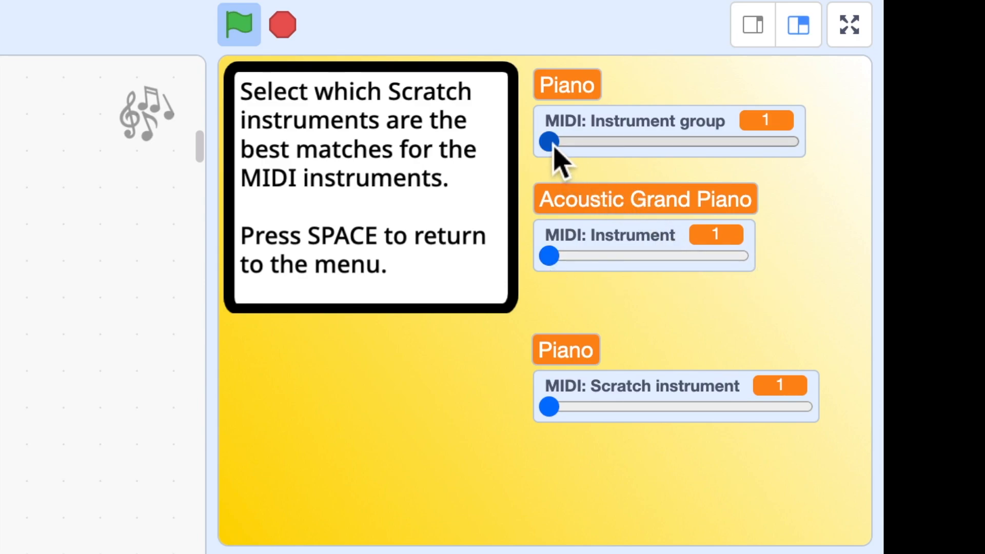
- Set the instrument group to Strings and the MIDI instrument to Tremolo Strings
drag(549, 142, 565, 142)
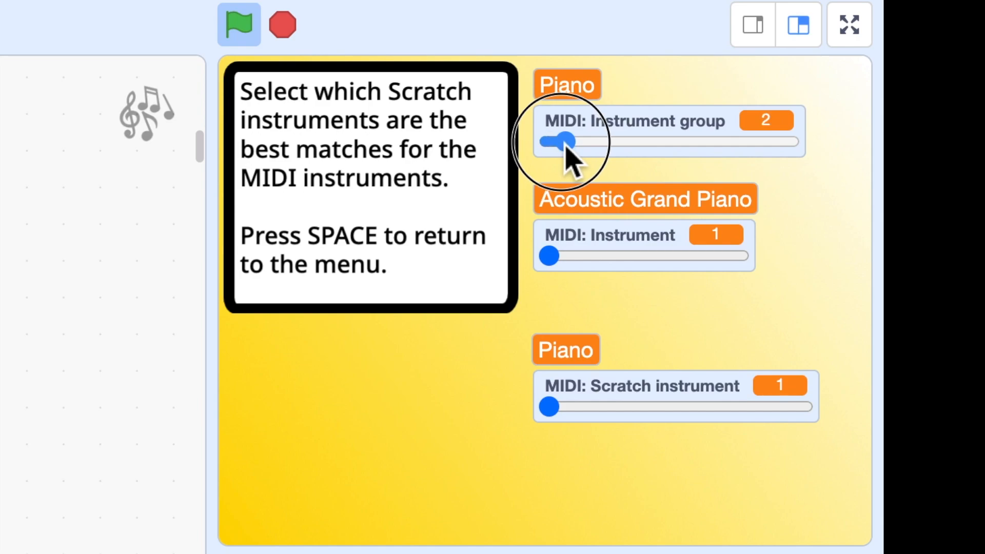
drag(562, 142, 632, 142)
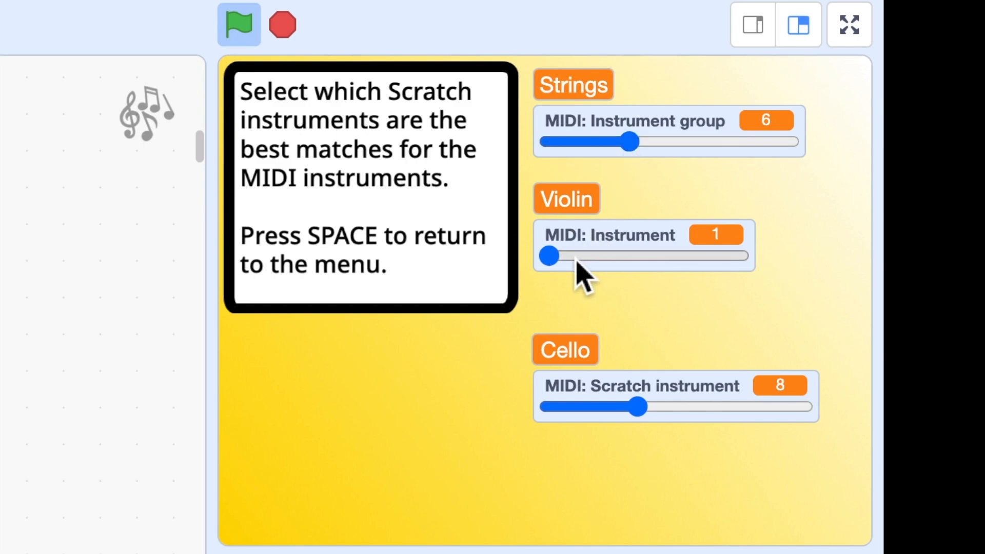
drag(548, 256, 577, 255)
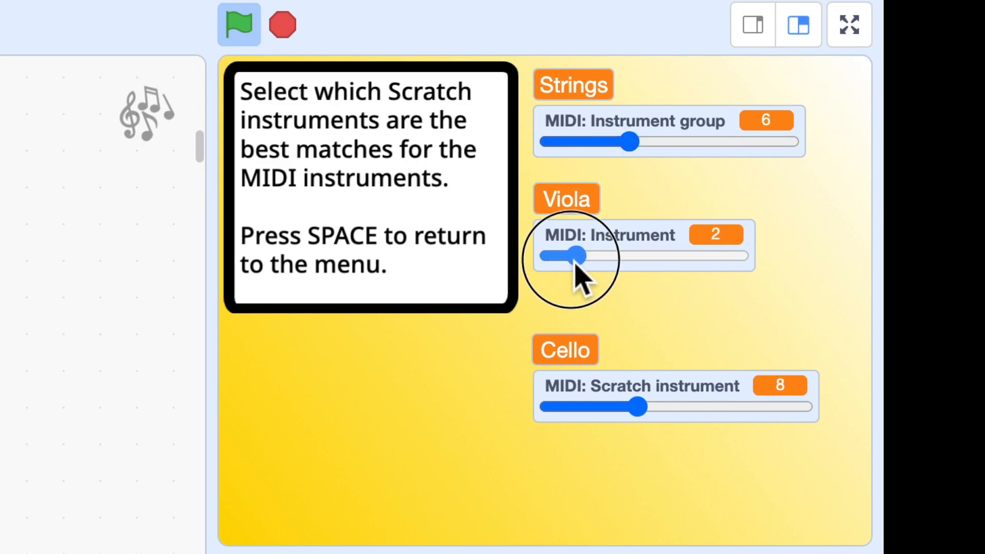
drag(575, 255, 630, 255)
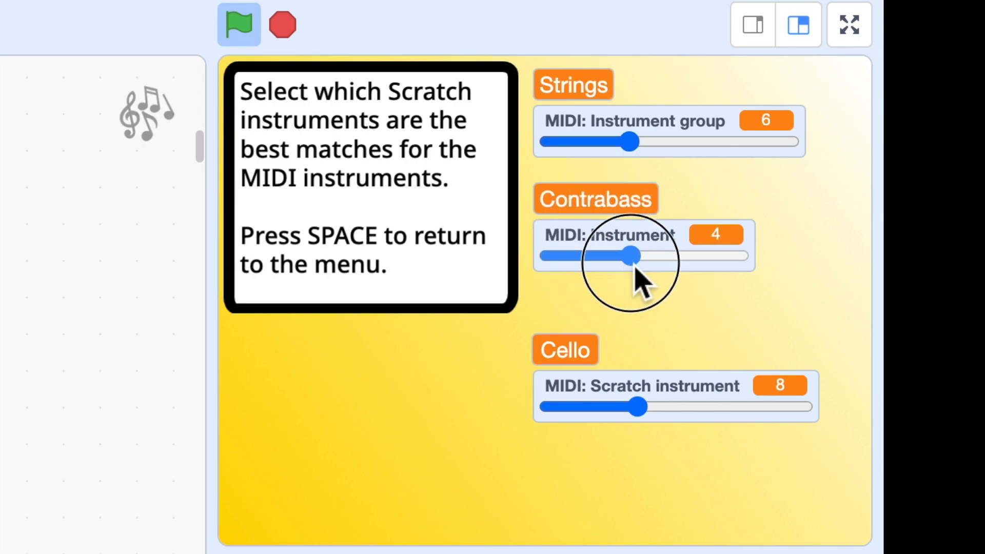
drag(630, 256, 658, 255)
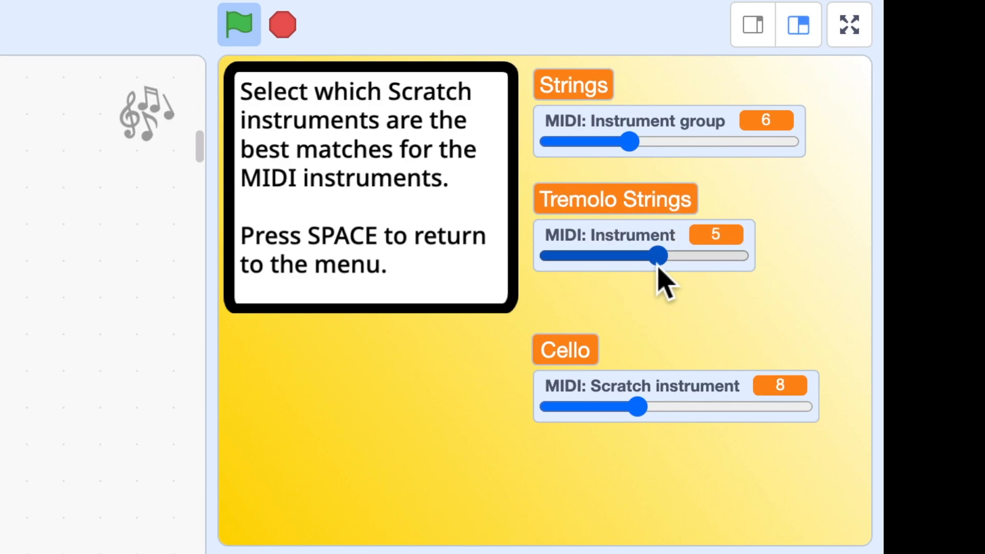
mouse_move(703, 439)
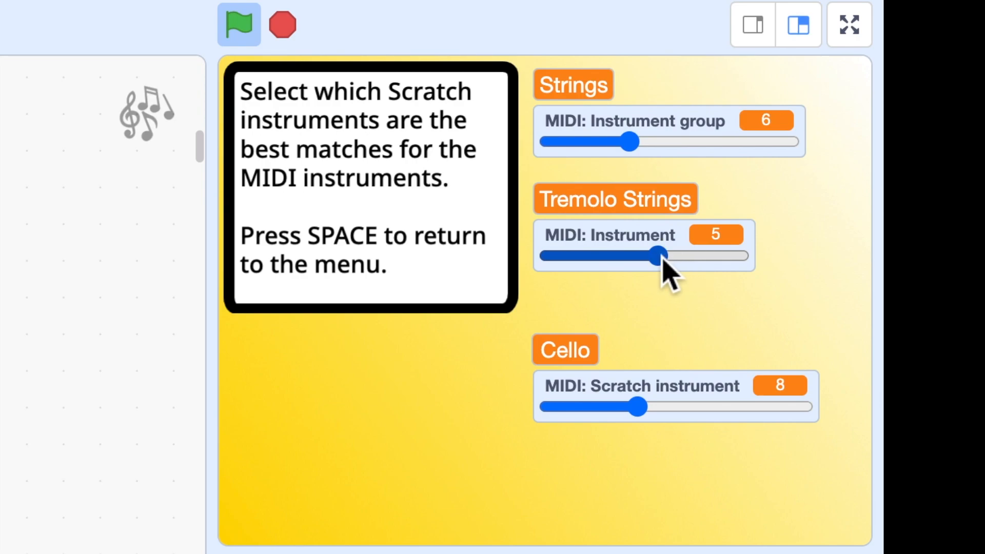
drag(658, 256, 604, 255)
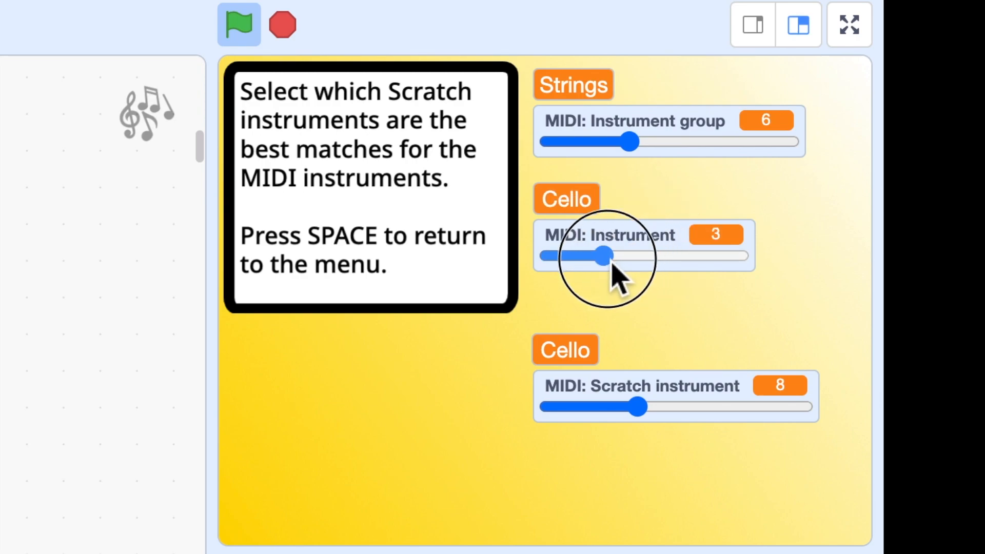
mouse_move(662, 292)
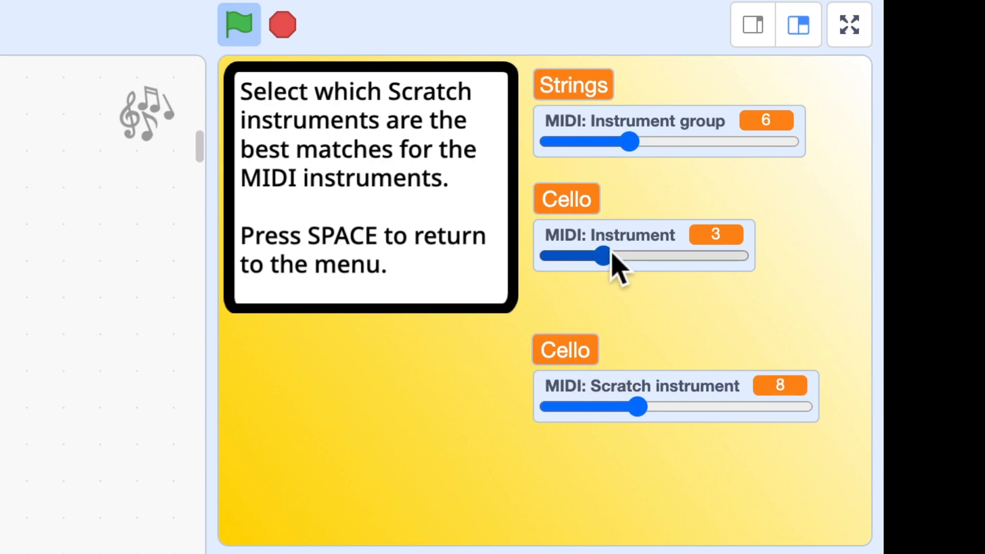
drag(603, 255, 657, 255)
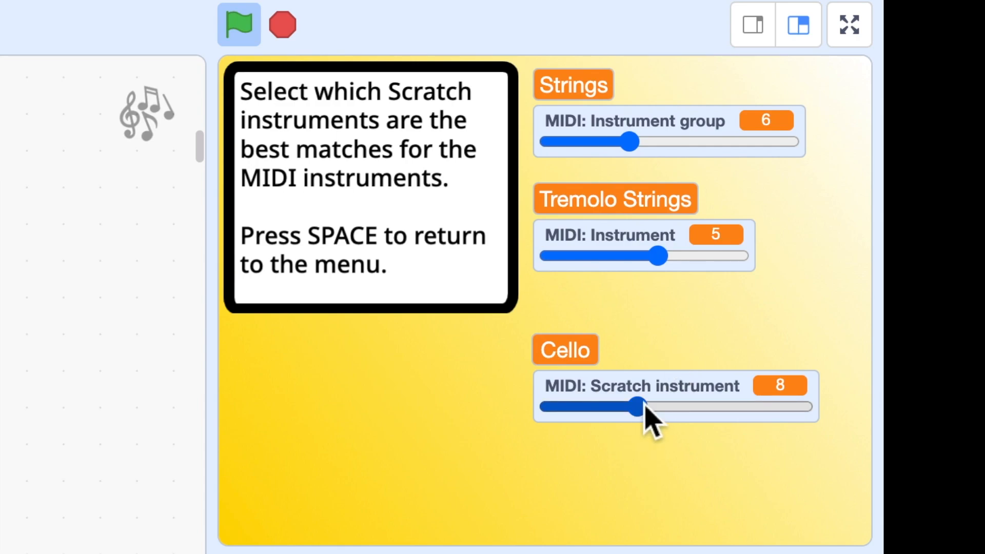
- Try Wooden Flute and Saxophone, match Cello as the Scratch instrument, and return to the menu
drag(636, 407, 701, 406)
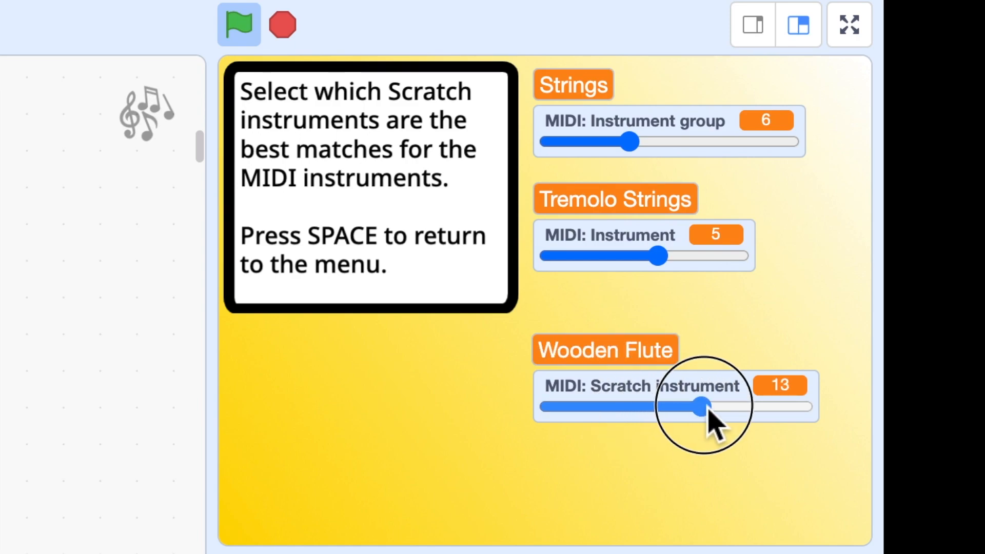
drag(702, 407, 675, 407)
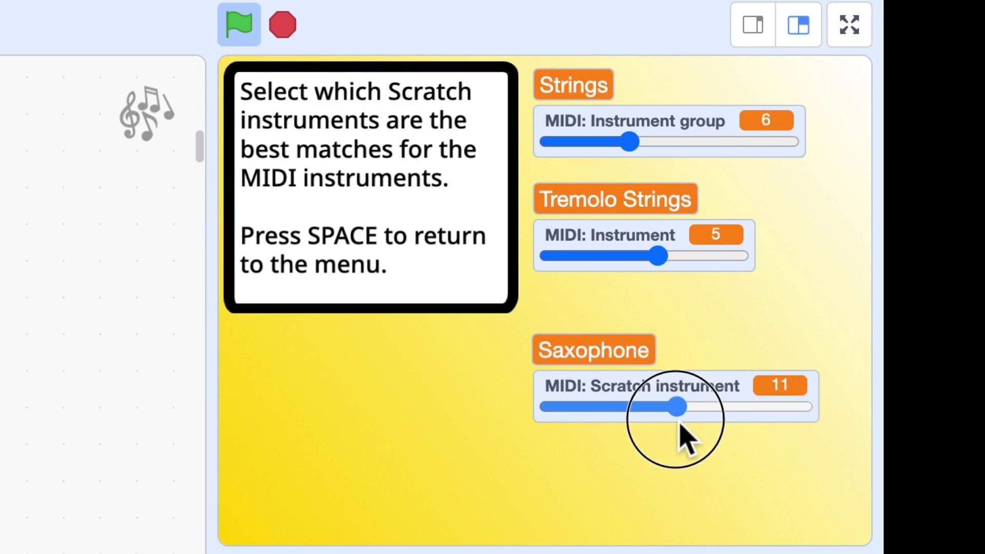
drag(676, 407, 635, 407)
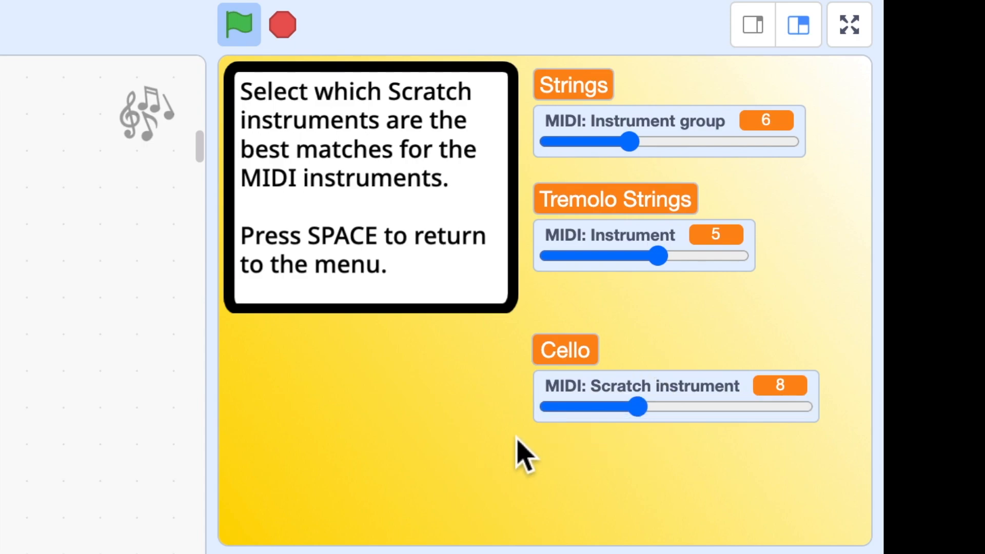
key(space)
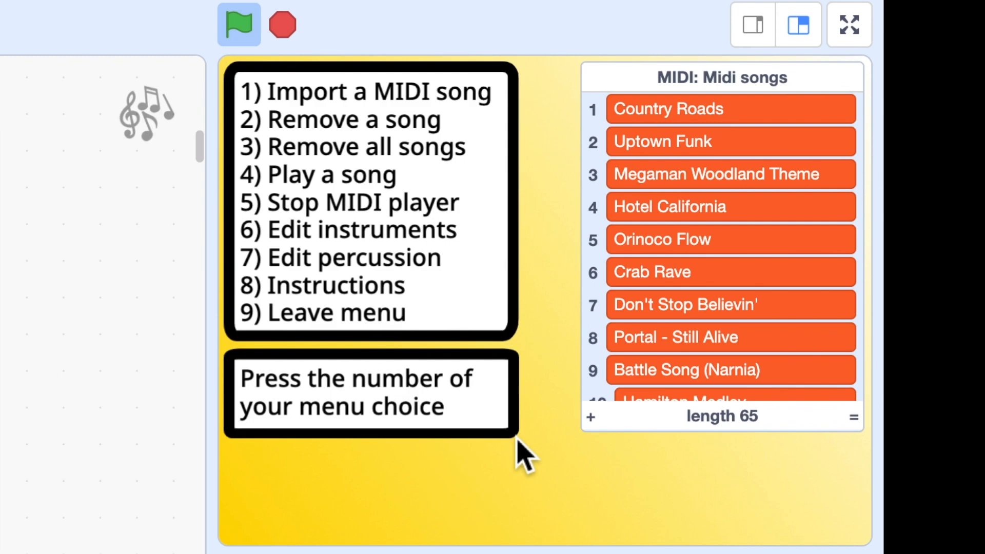
- View the Instructions page (option 8) on using MIDI in your own projects, then go back
key(8)
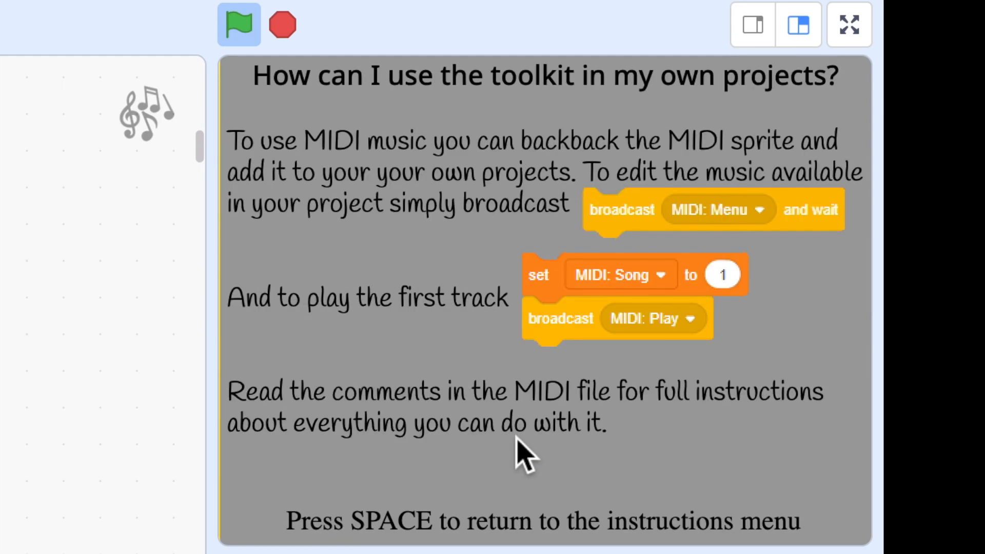
key(space)
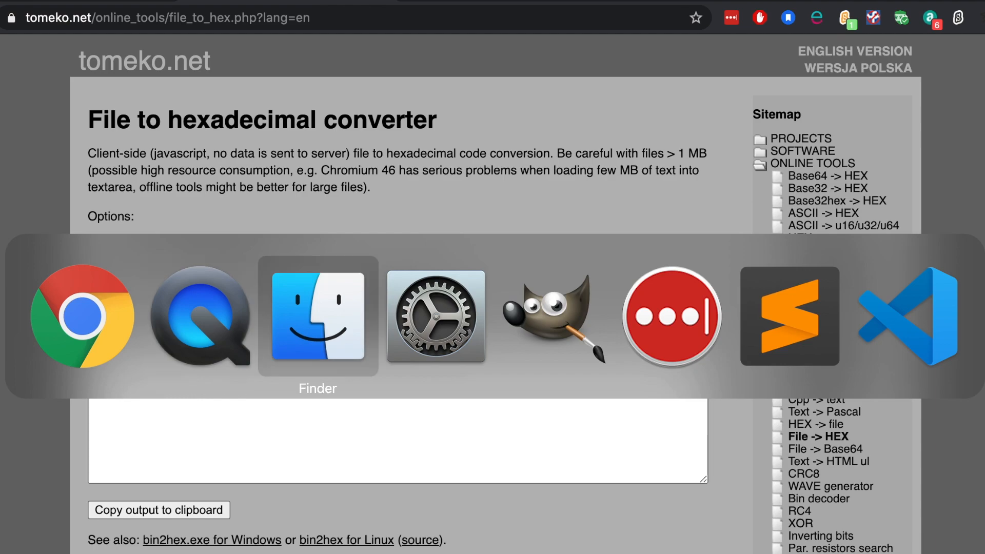
- Drop LOTR Medley.mid from the midi files folder onto the converter's drop area
click(317, 315)
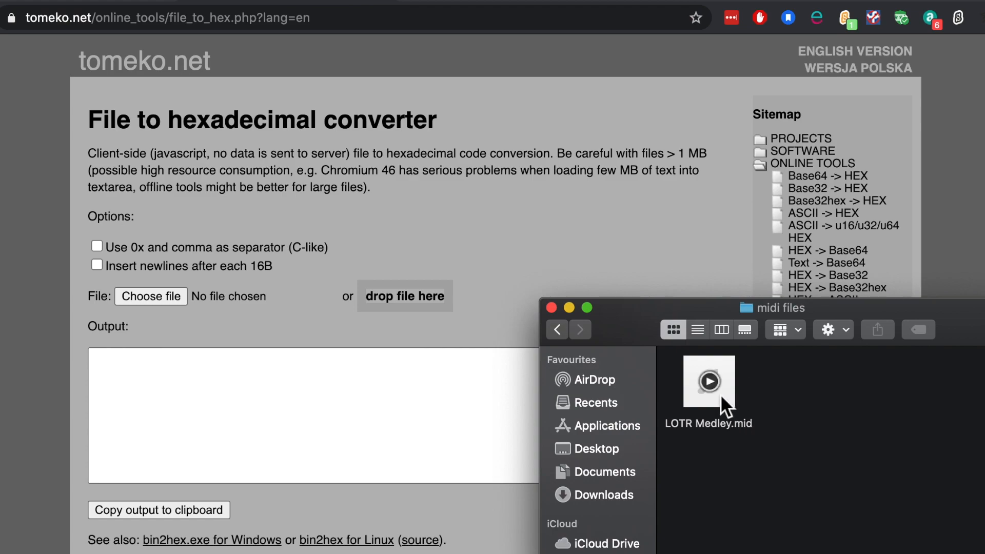
drag(708, 381, 428, 296)
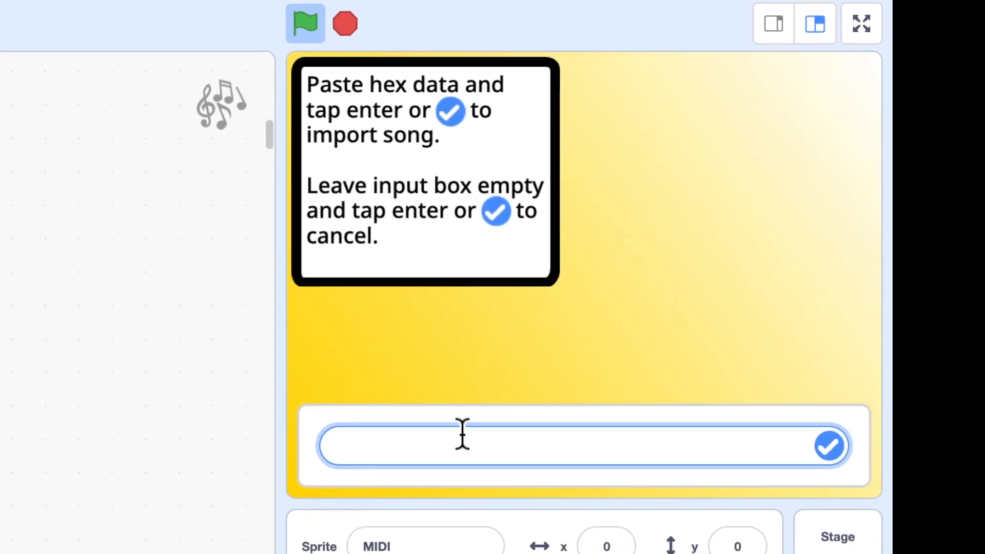
- Paste and submit the hex data, then name the new song Lord of the Rings
right_click(462, 447)
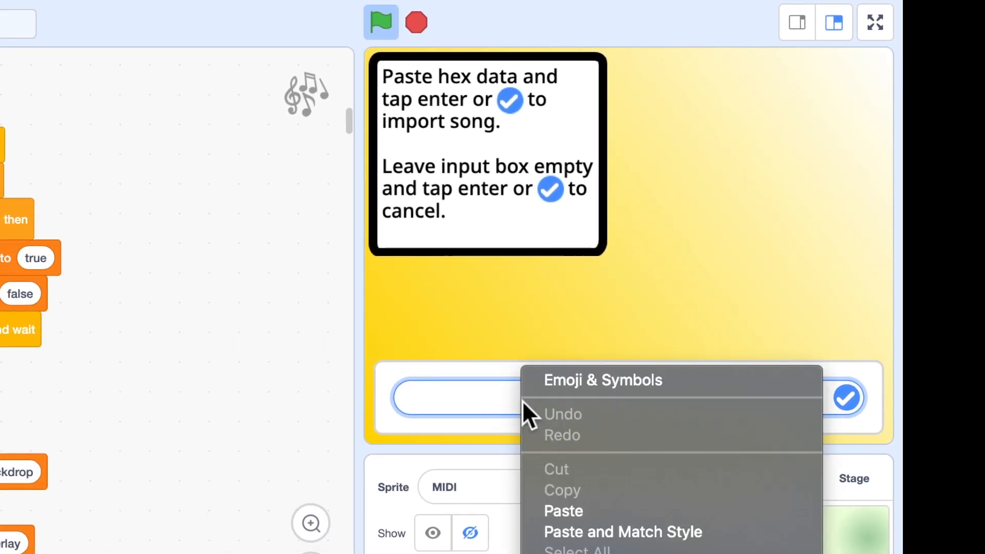
click(563, 511)
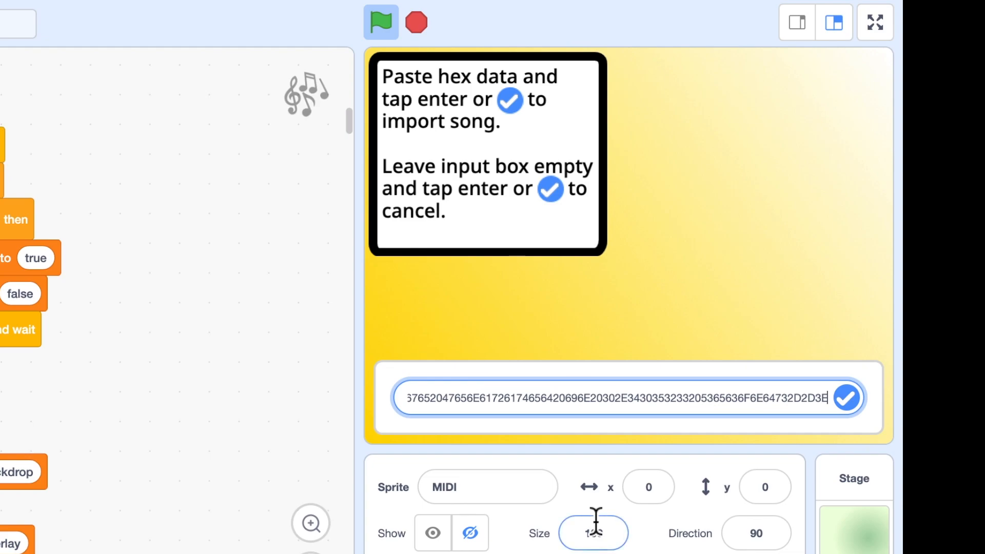
click(847, 399)
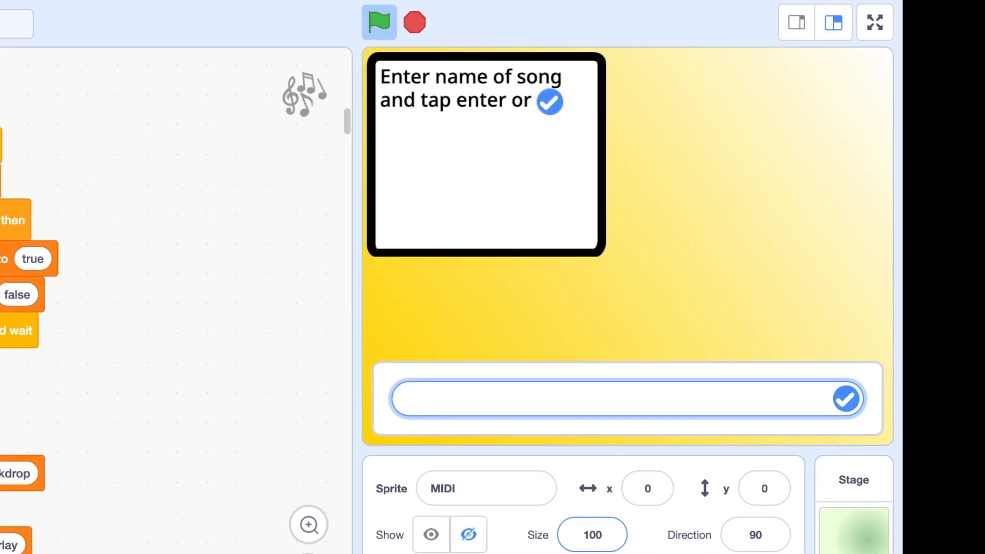
text(Lord of the R)
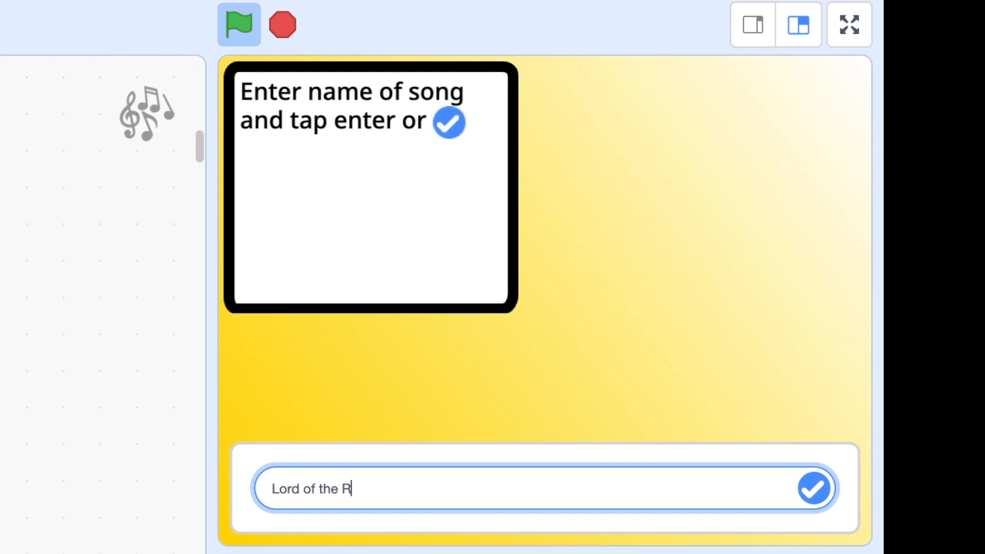
click(810, 492)
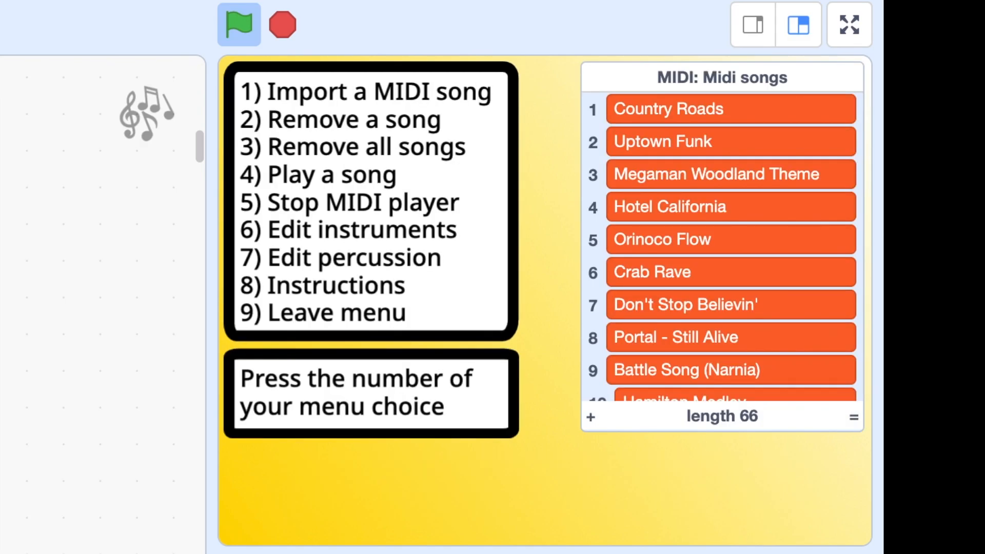
- Scroll to the end of the song list and play song 66, Lord of the Rings
scroll(down, 3)
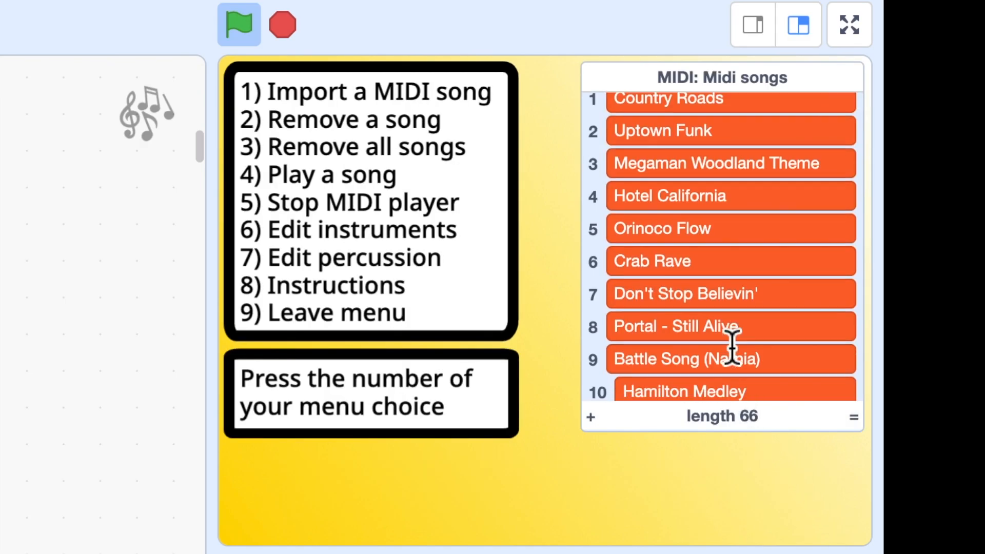
scroll(down, 3)
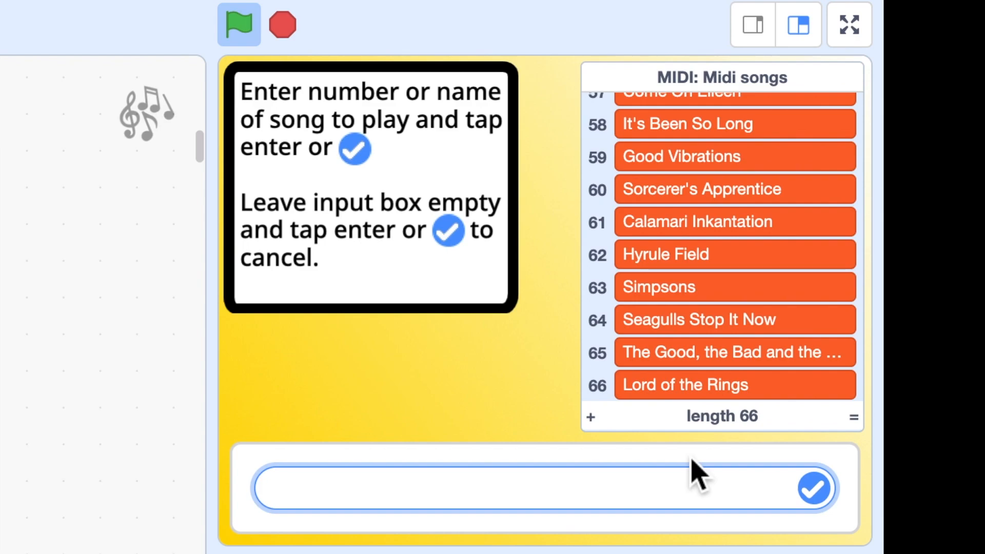
text(66)
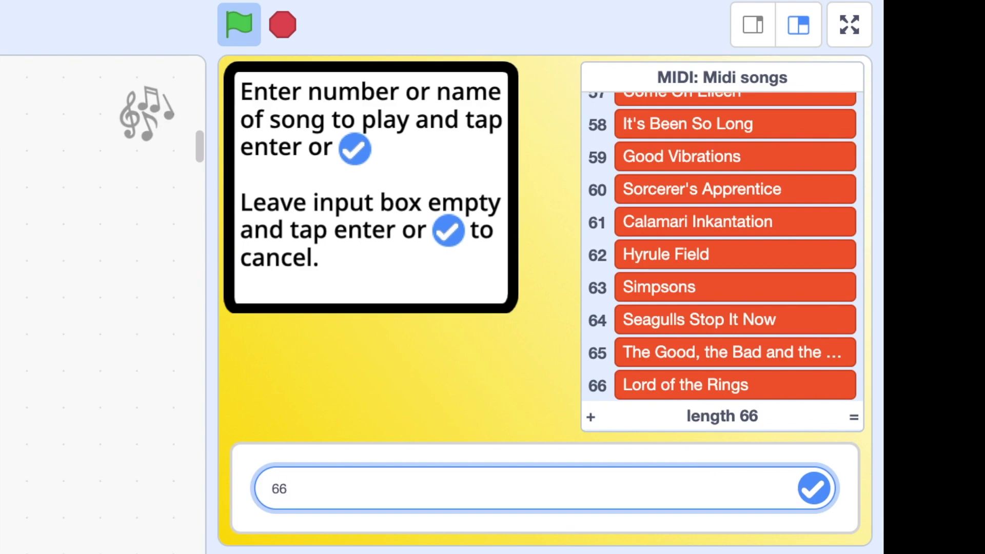
click(811, 489)
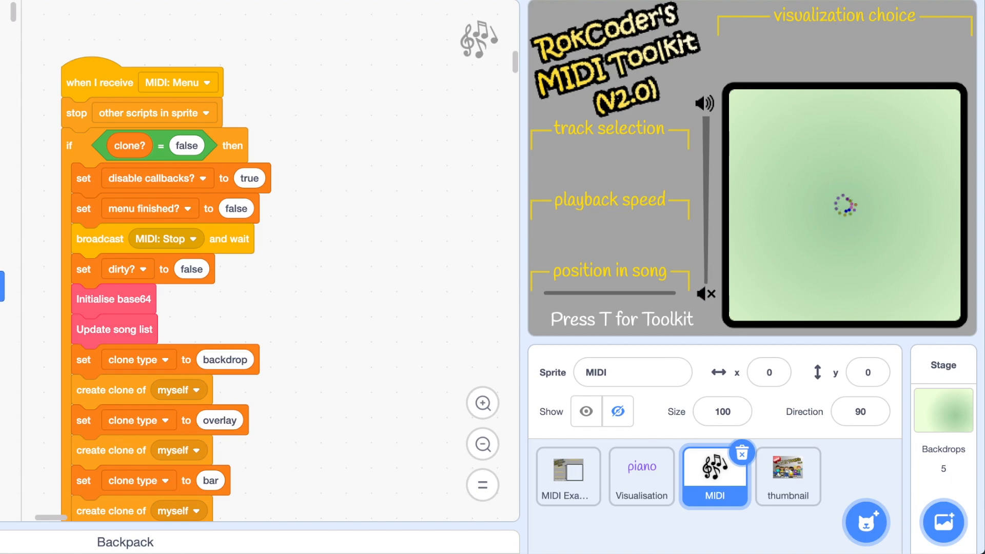
mouse_move(359, 108)
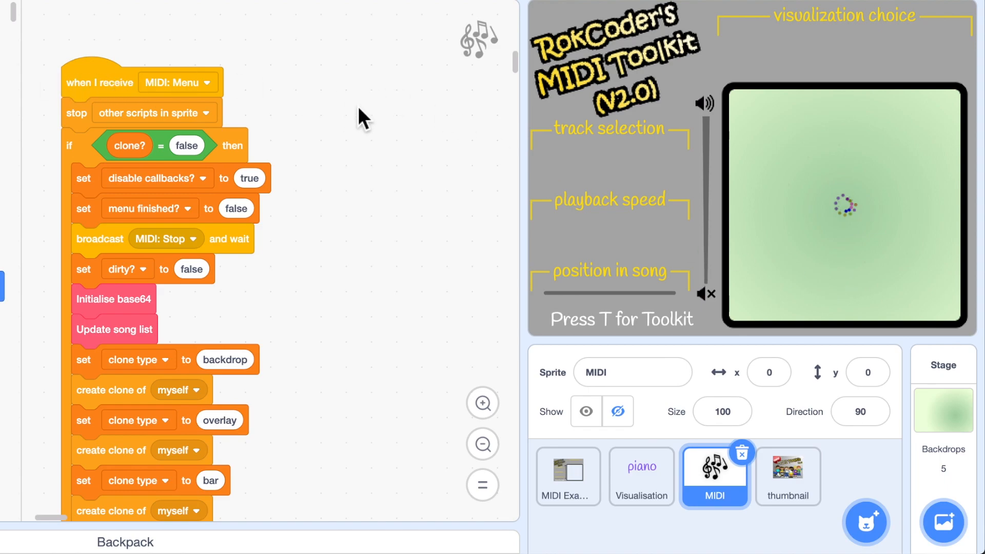
mouse_move(398, 122)
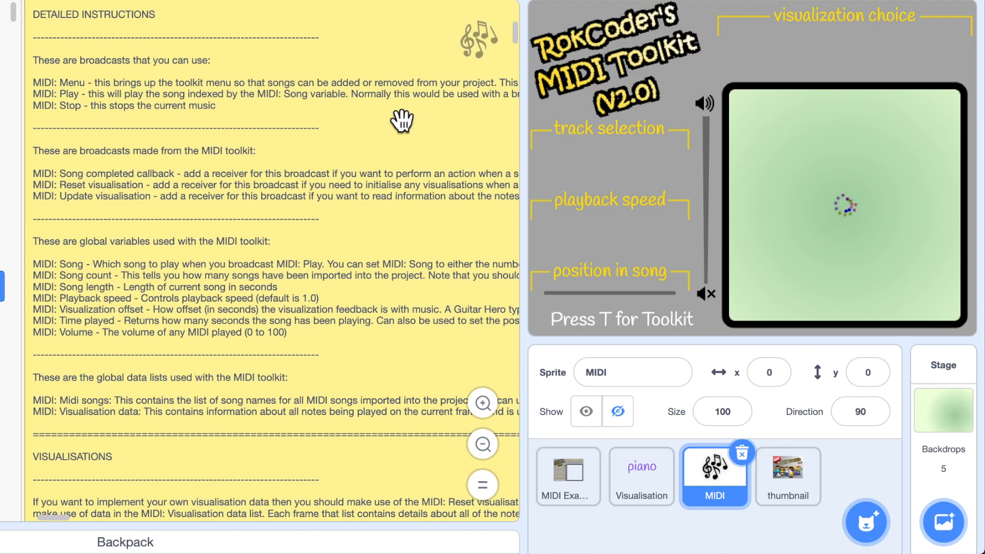
mouse_move(725, 504)
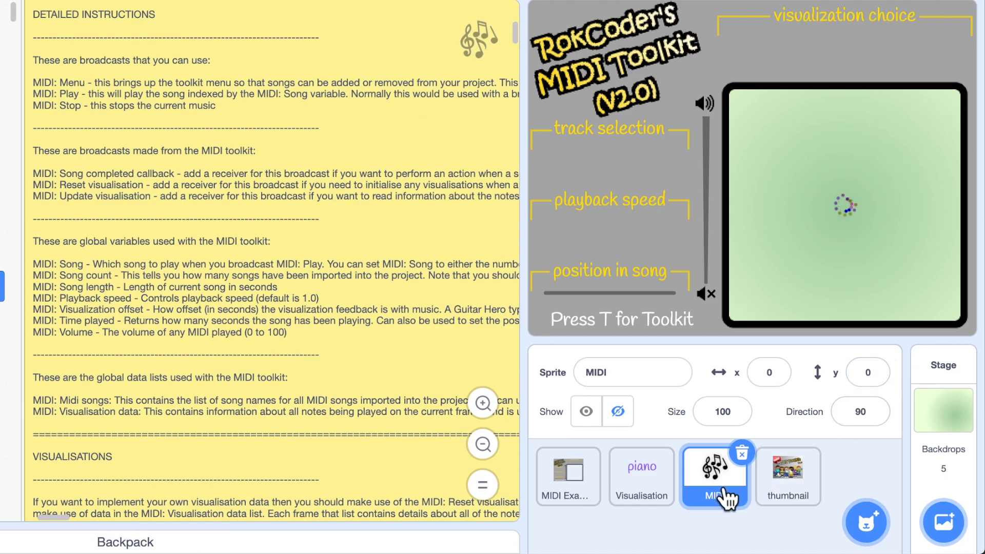
mouse_move(358, 404)
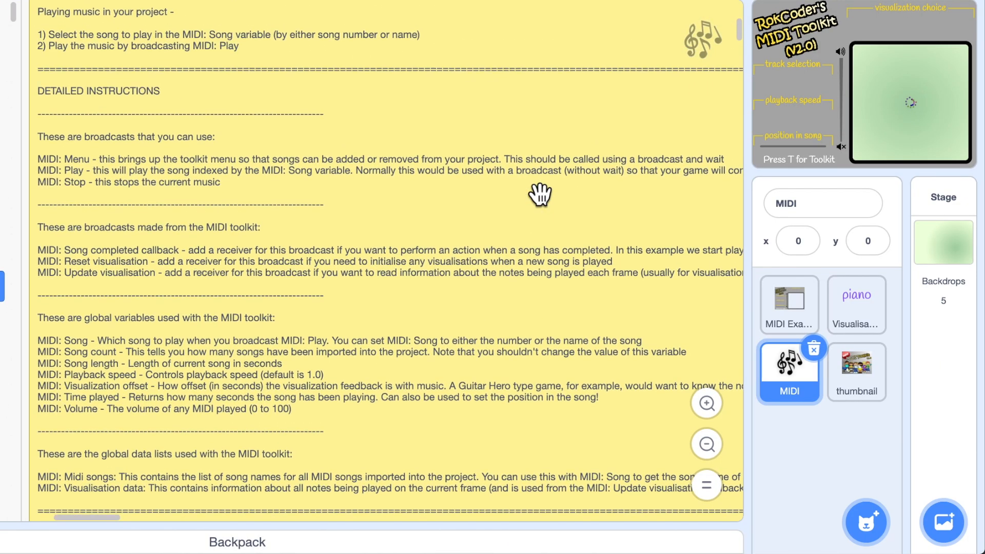
- Scroll through the MIDI sprite's DETAILED INSTRUCTIONS comment
scroll(down, 3)
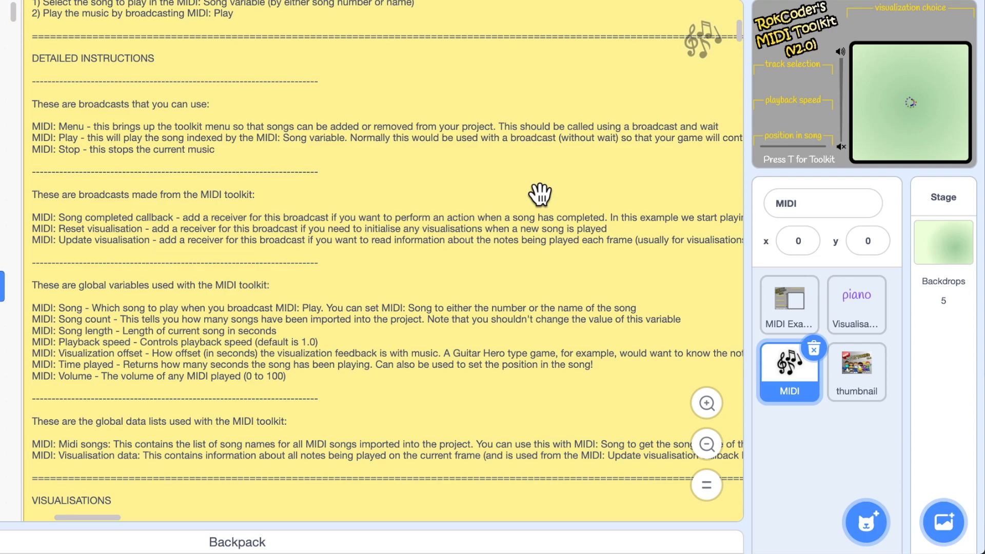
mouse_move(295, 219)
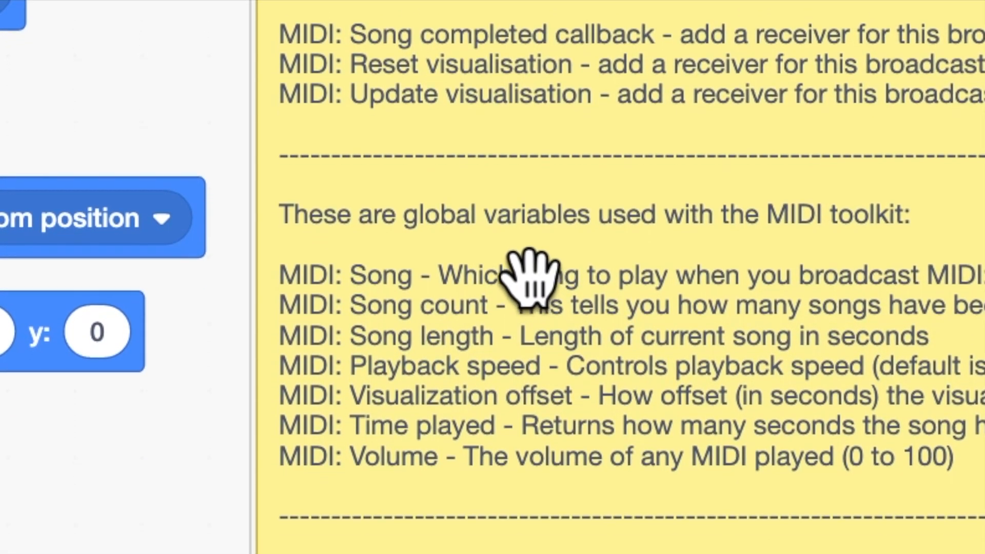
scroll(down, 3)
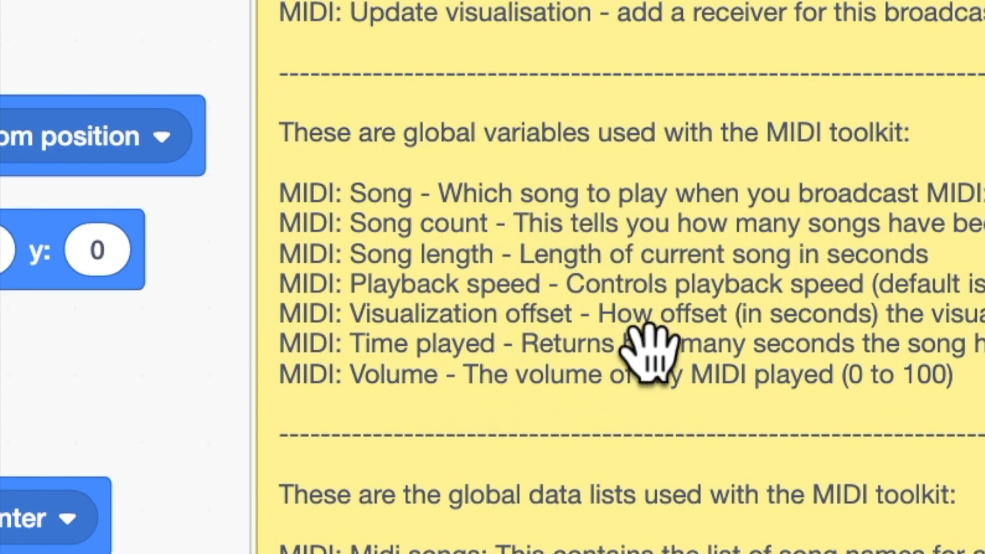
mouse_move(707, 181)
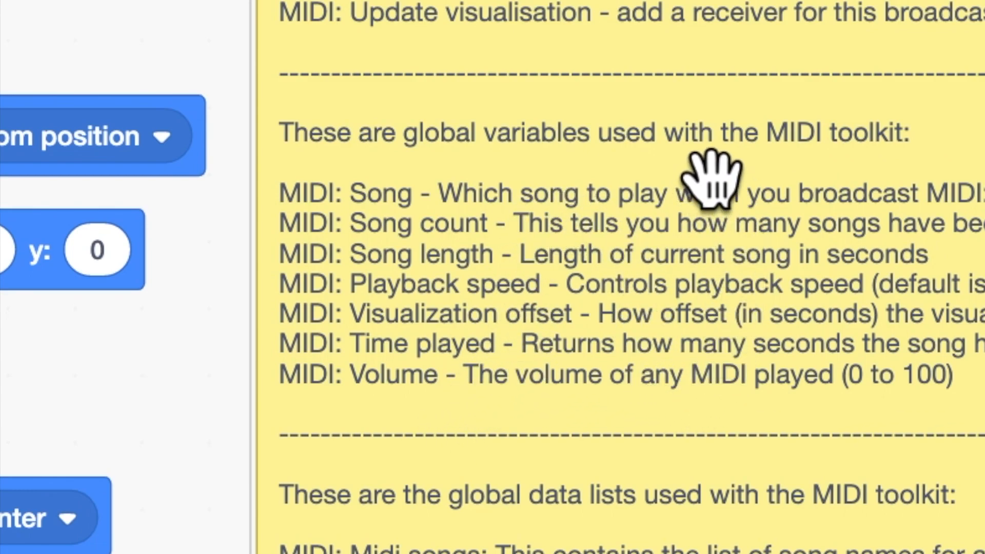
mouse_move(679, 108)
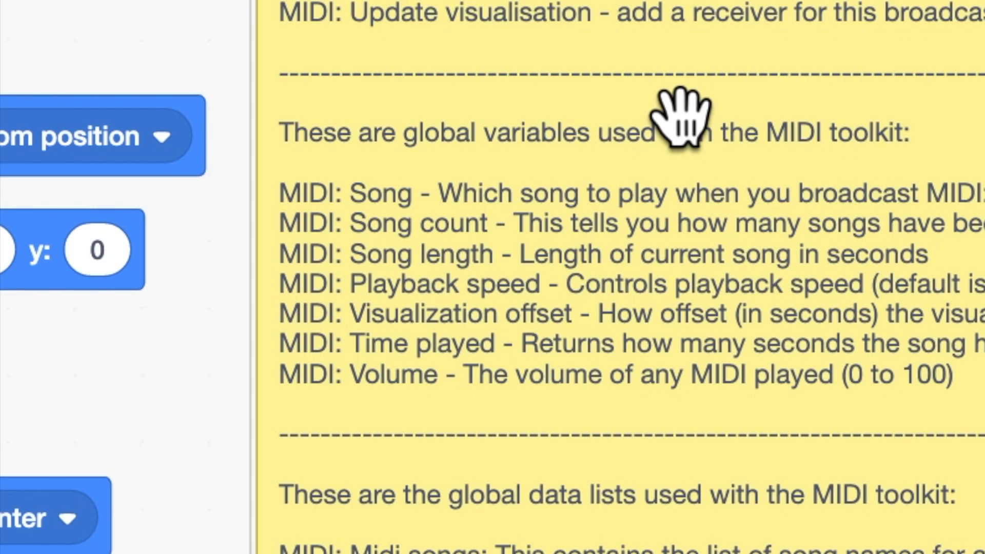
mouse_move(598, 270)
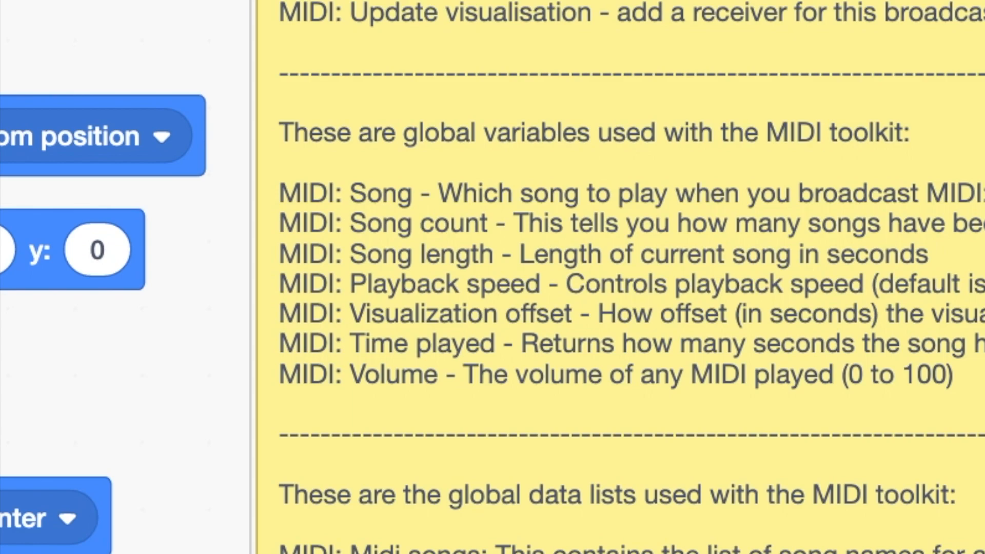
mouse_move(685, 427)
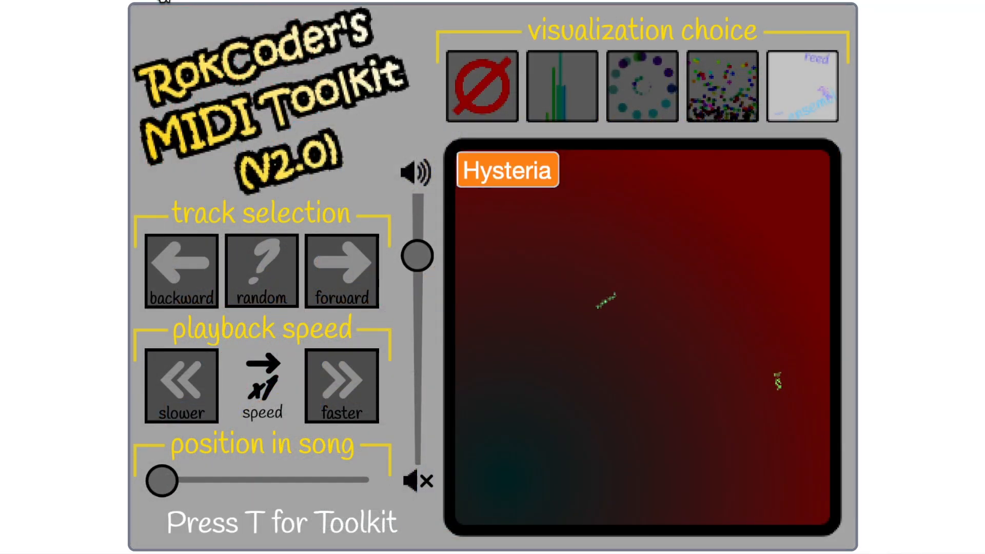
mouse_move(433, 256)
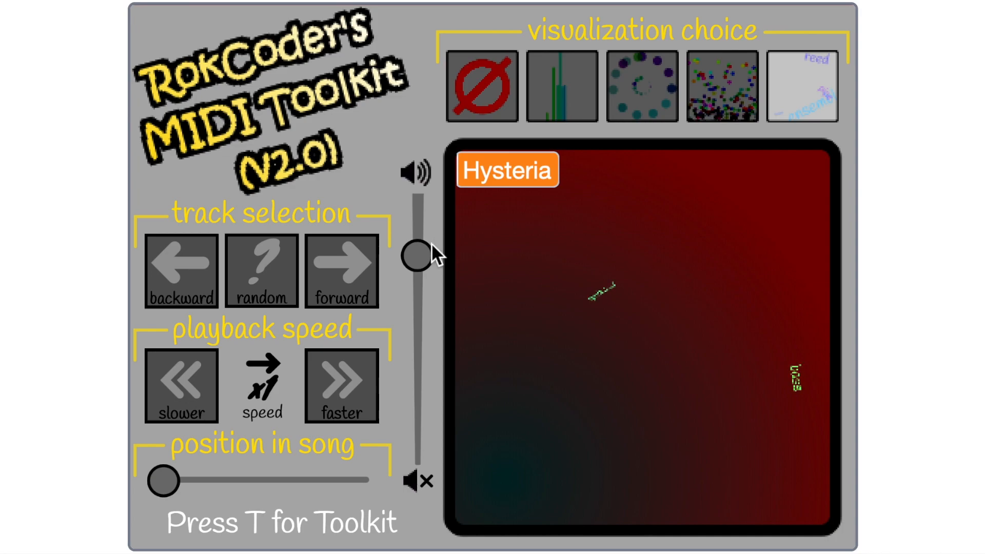
- Lower the player volume, skip to the next track, then play a random song
drag(414, 252, 415, 389)
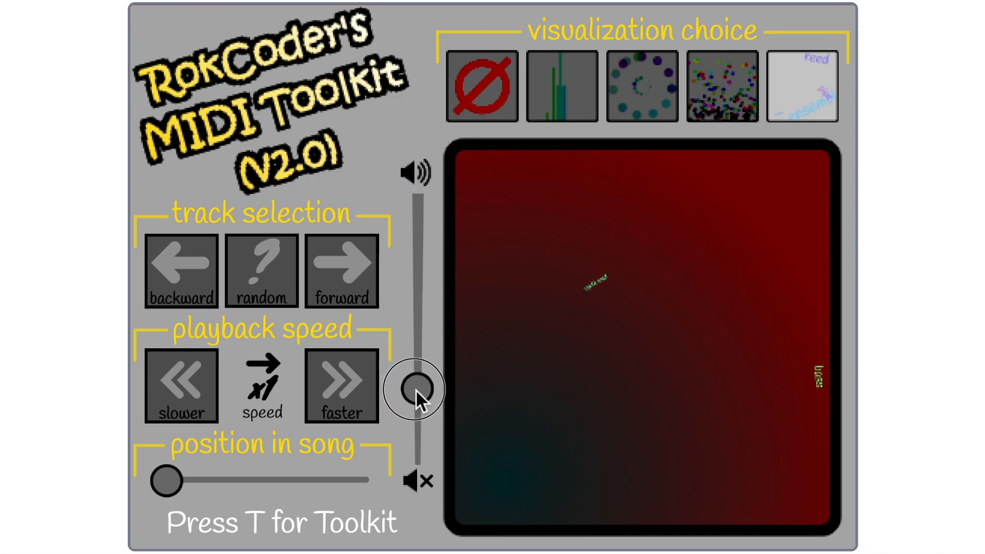
drag(416, 388, 417, 402)
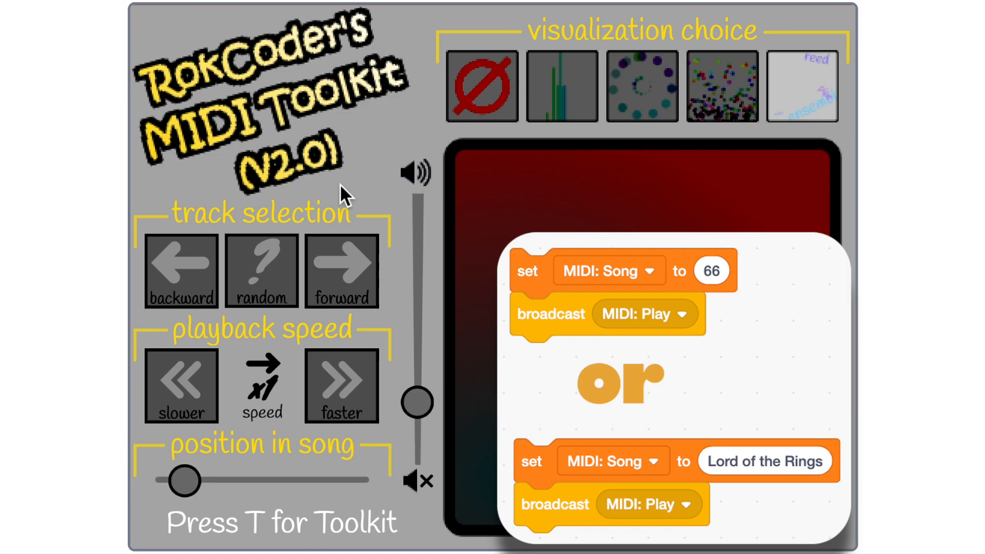
click(342, 270)
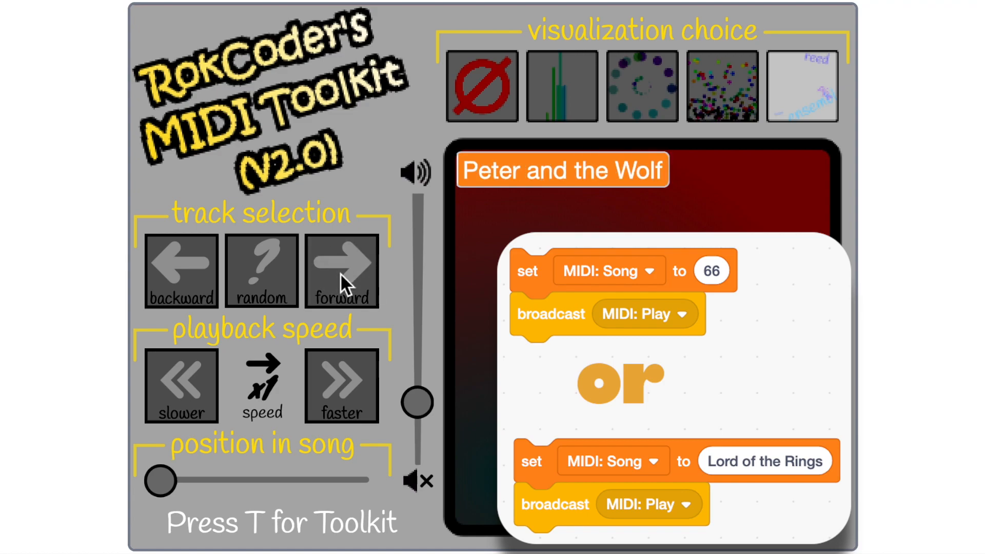
click(261, 273)
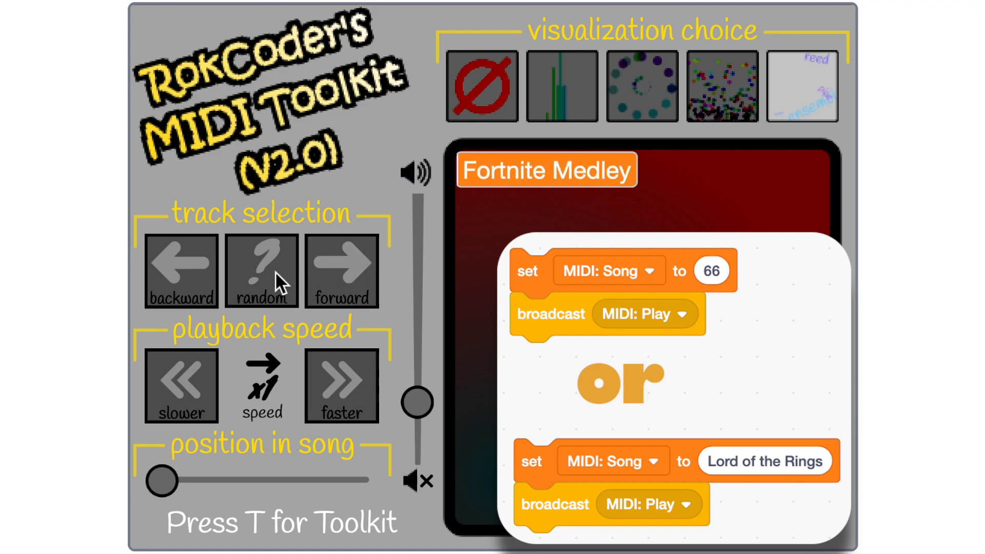
click(261, 271)
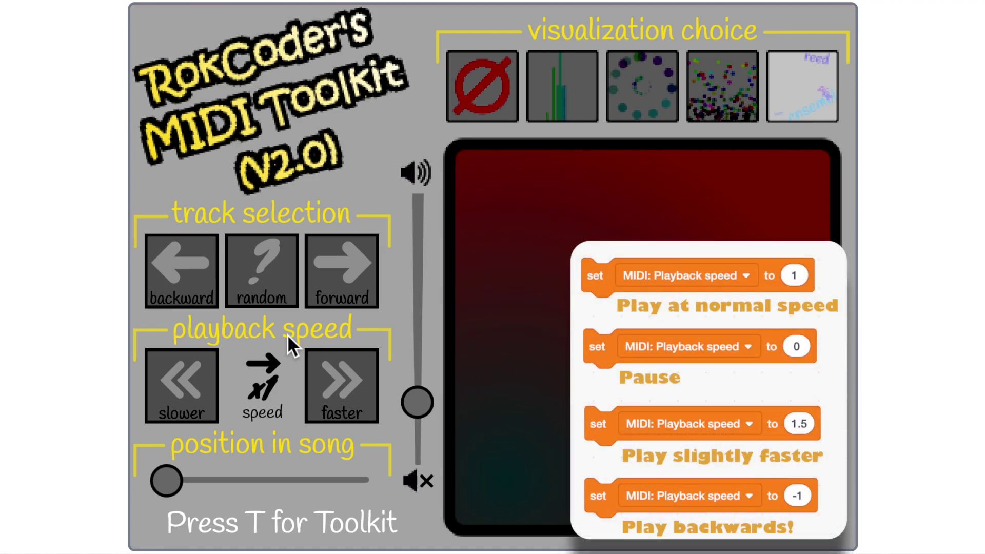
- Play another random song louder, speed it up to x5, then slow back to x1
click(262, 273)
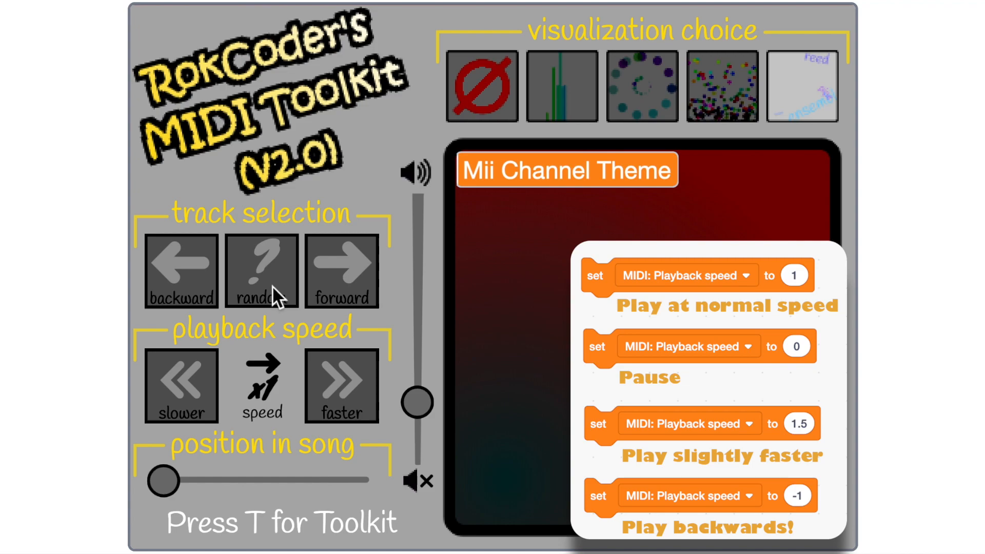
drag(417, 401, 416, 258)
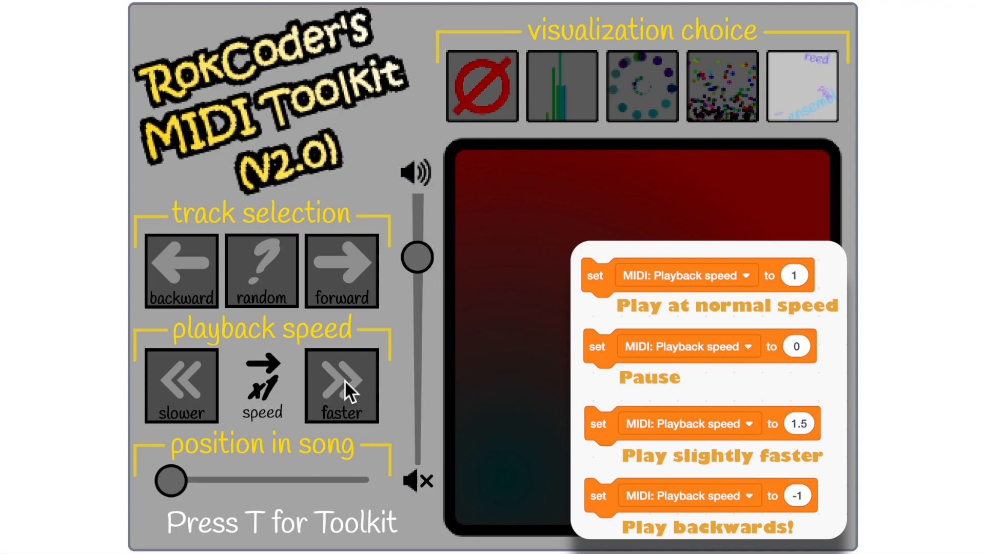
click(341, 387)
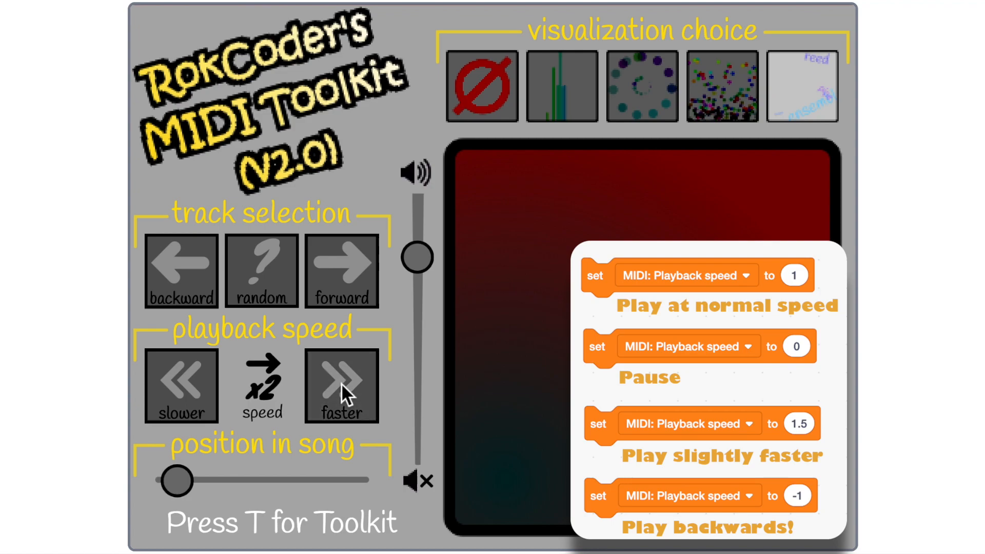
click(339, 385)
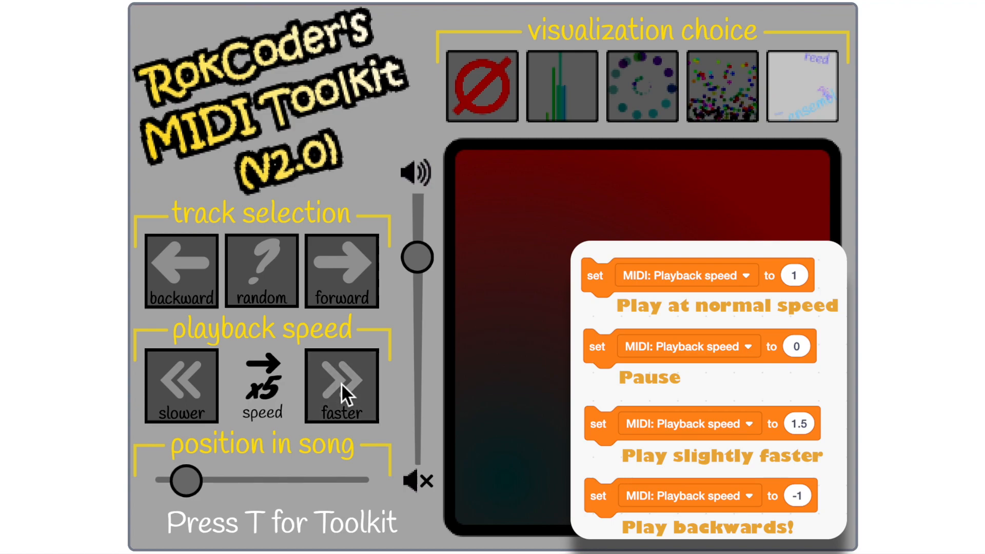
click(181, 387)
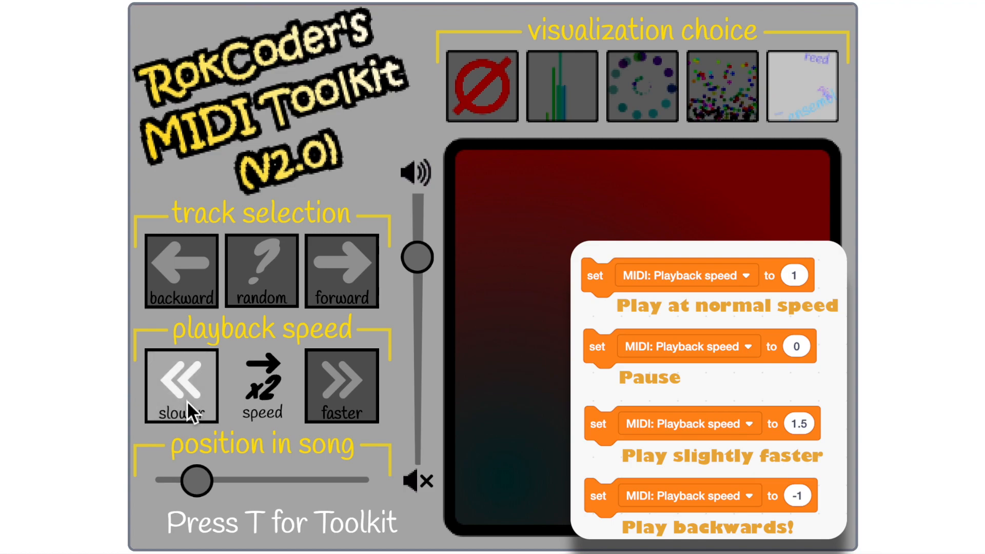
click(181, 400)
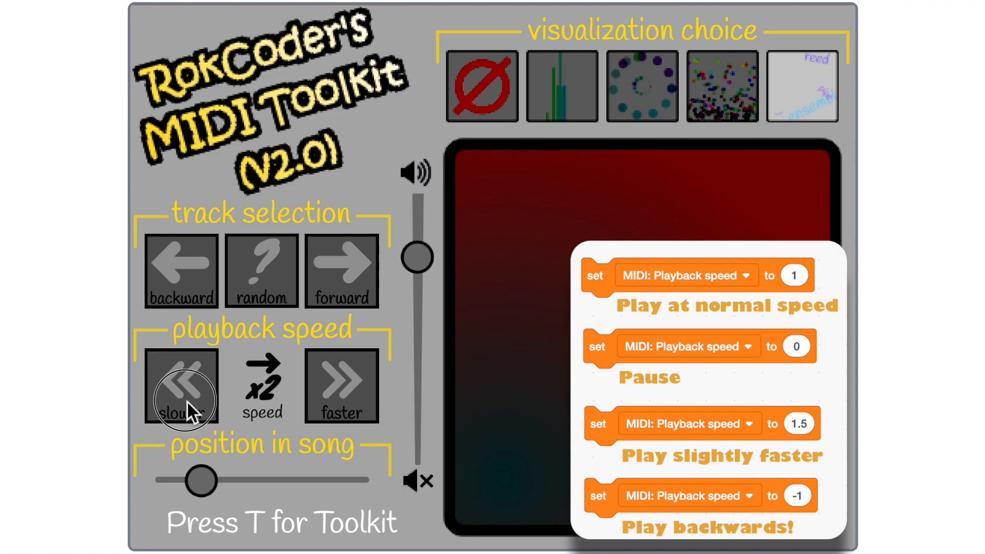
click(179, 391)
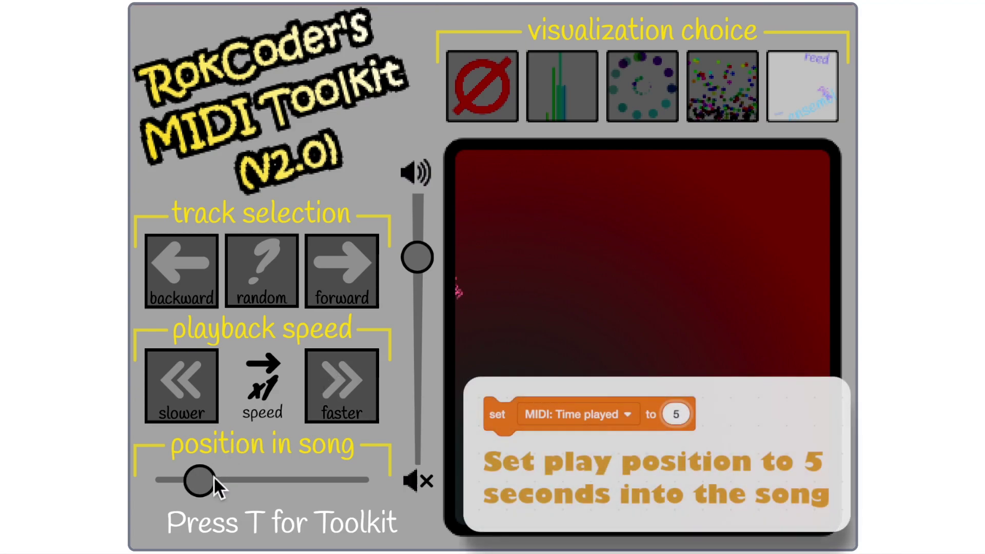
- Jump the song forward to a later position and set the visualization to none
drag(200, 479, 292, 479)
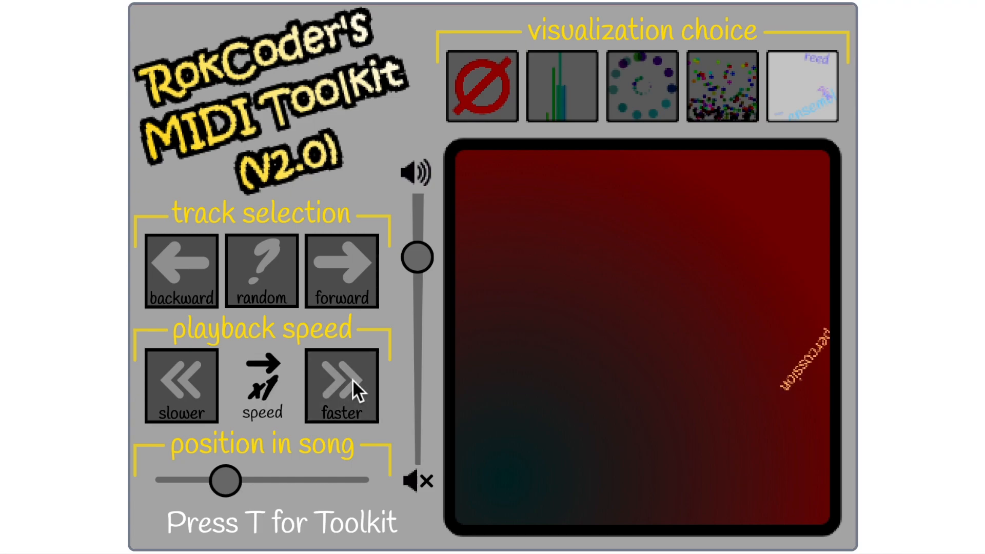
click(478, 87)
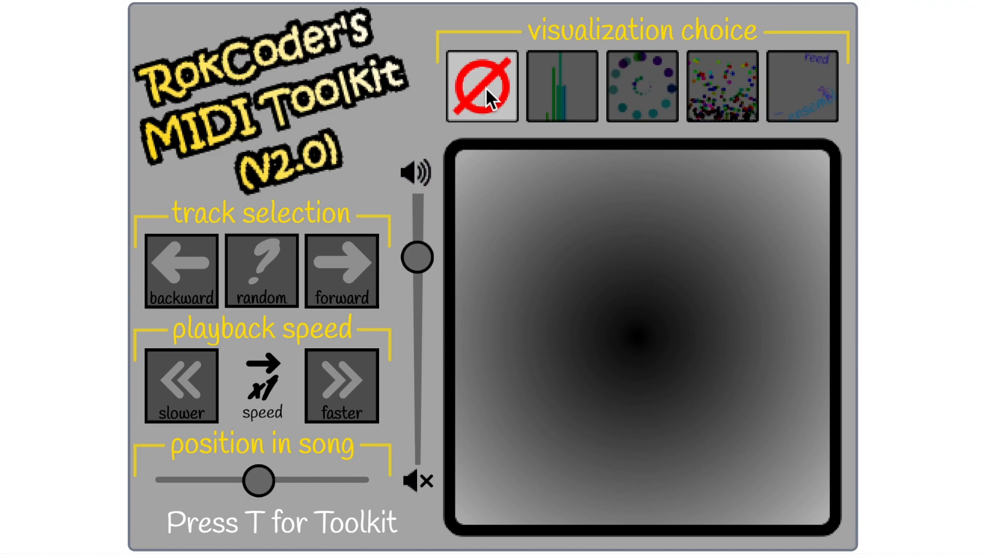
- Try the bar chart visualization, then settle on the circles display for Seagulls Stop It Now
click(561, 87)
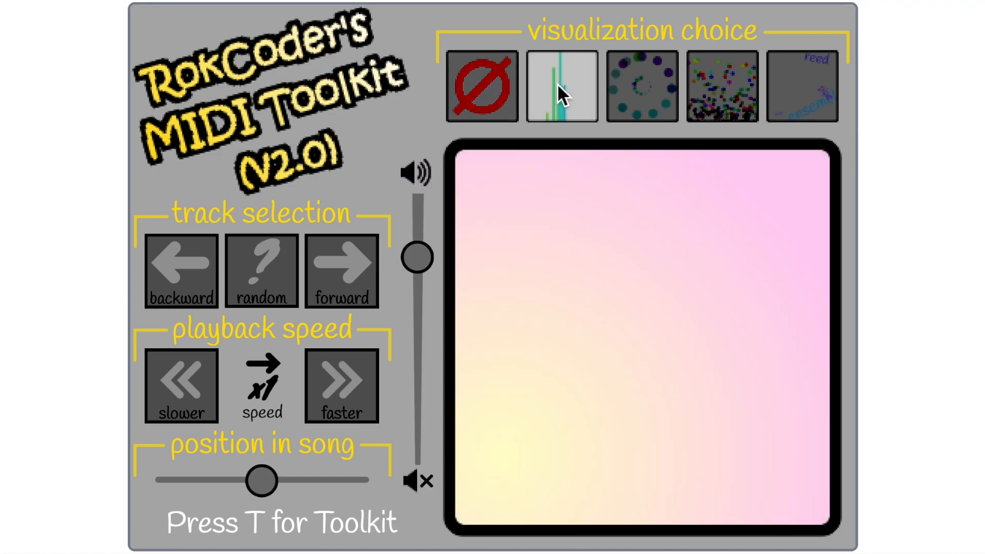
click(262, 271)
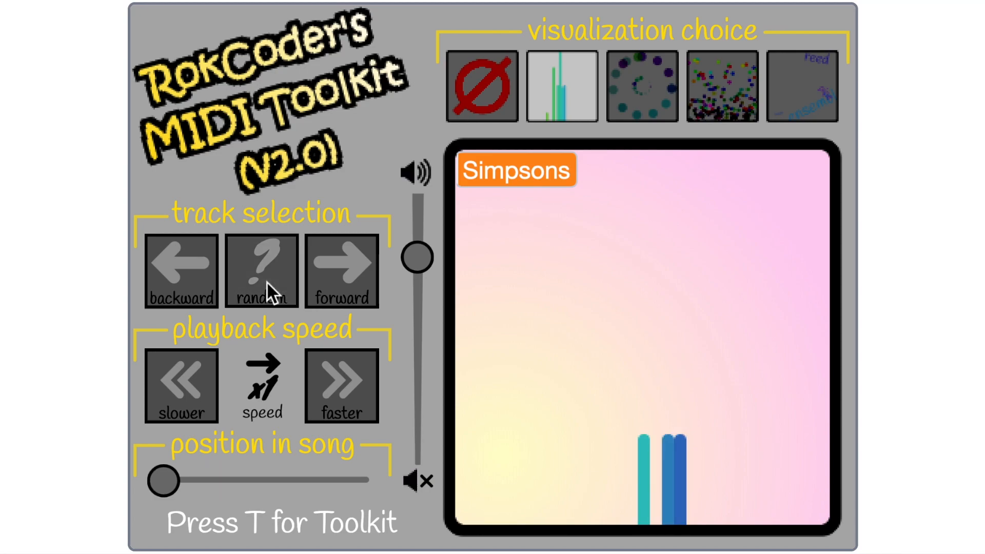
click(635, 90)
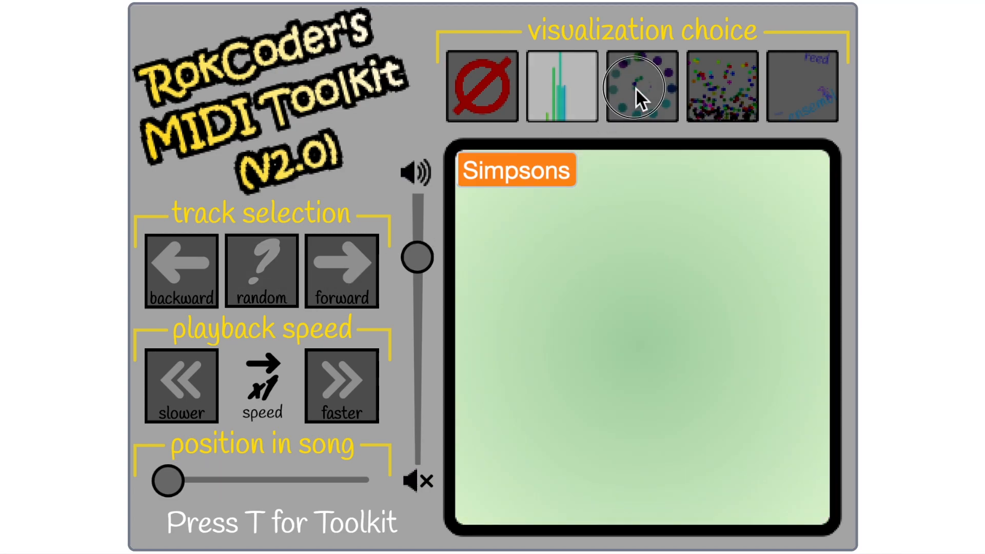
click(638, 90)
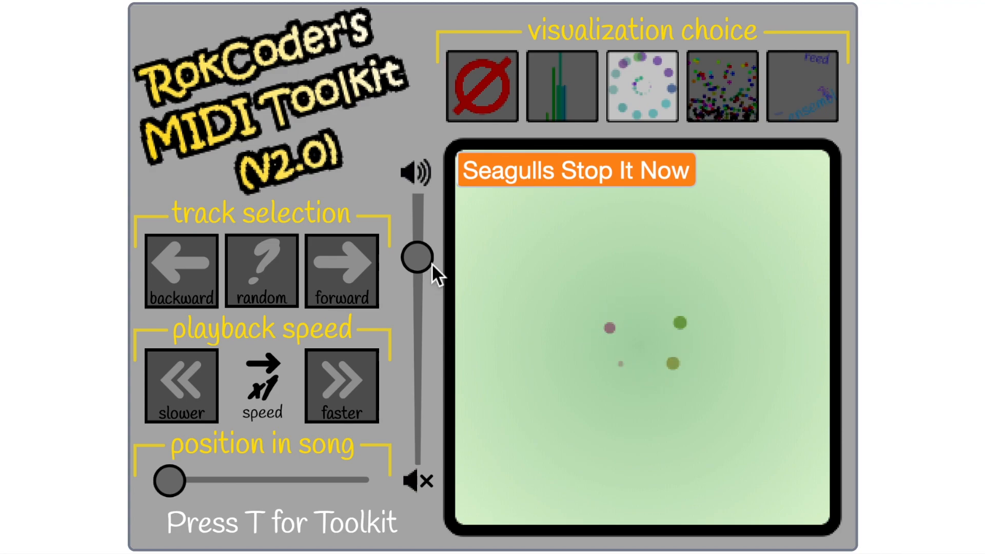
- Show the coloured balls visualization, test mute and maximum volume, then leave volume about two-thirds
click(722, 90)
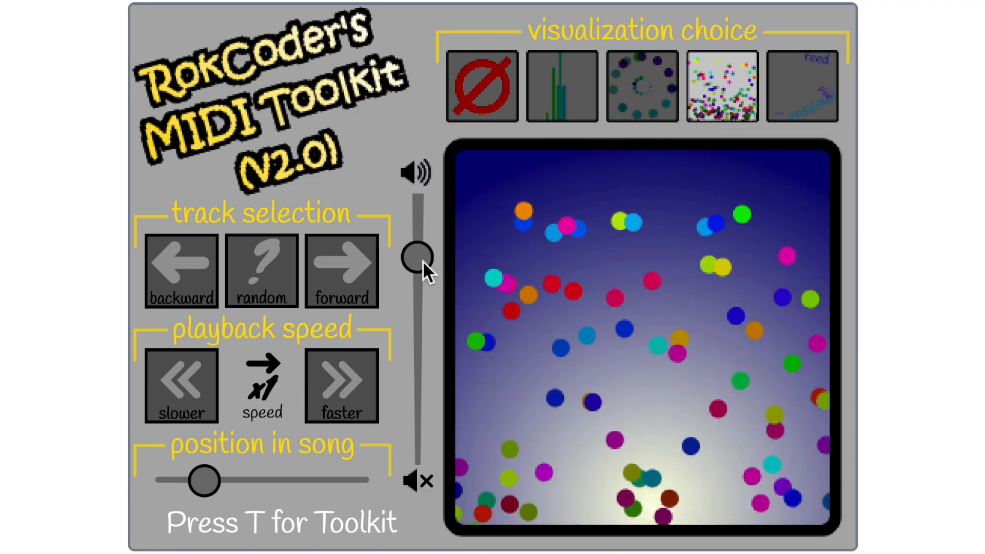
drag(419, 257, 419, 280)
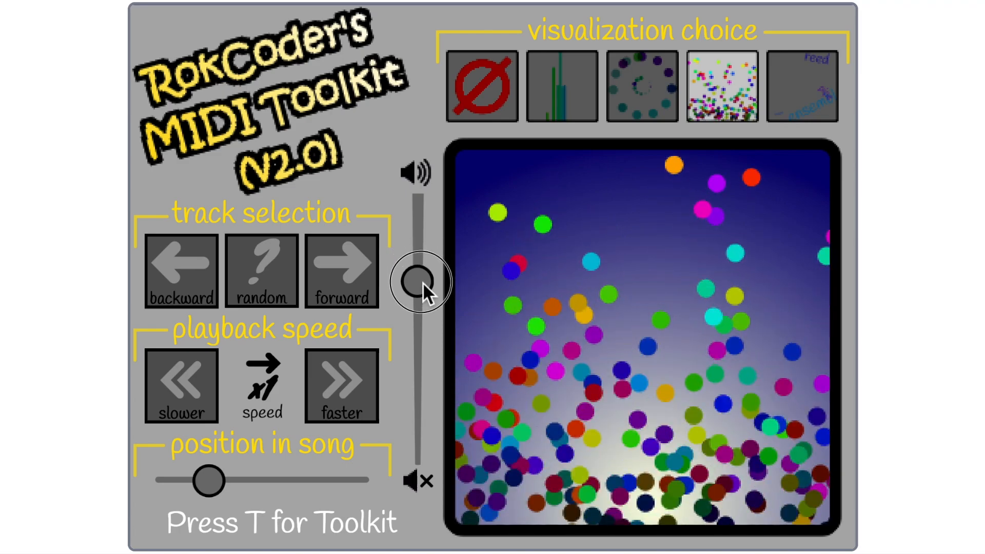
drag(421, 280, 420, 401)
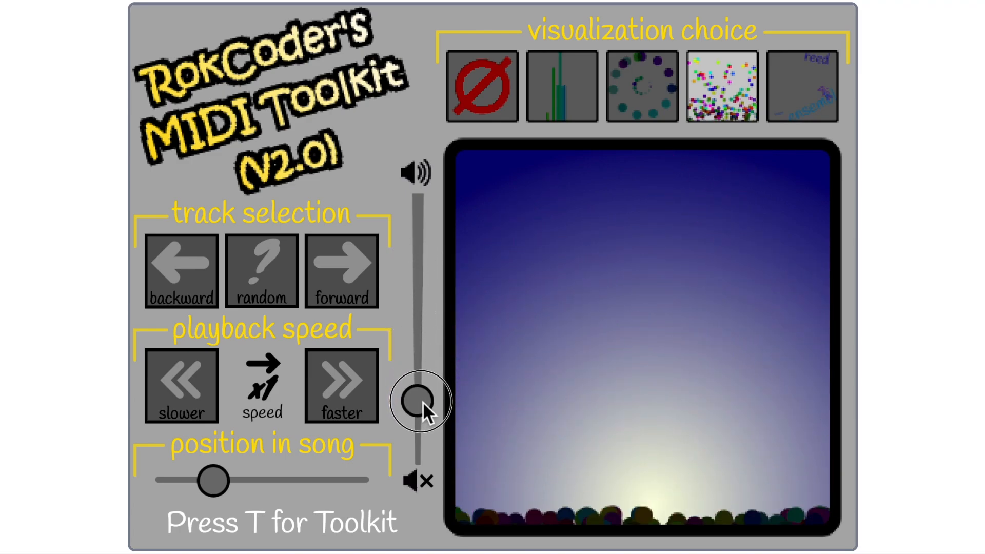
drag(421, 401, 421, 435)
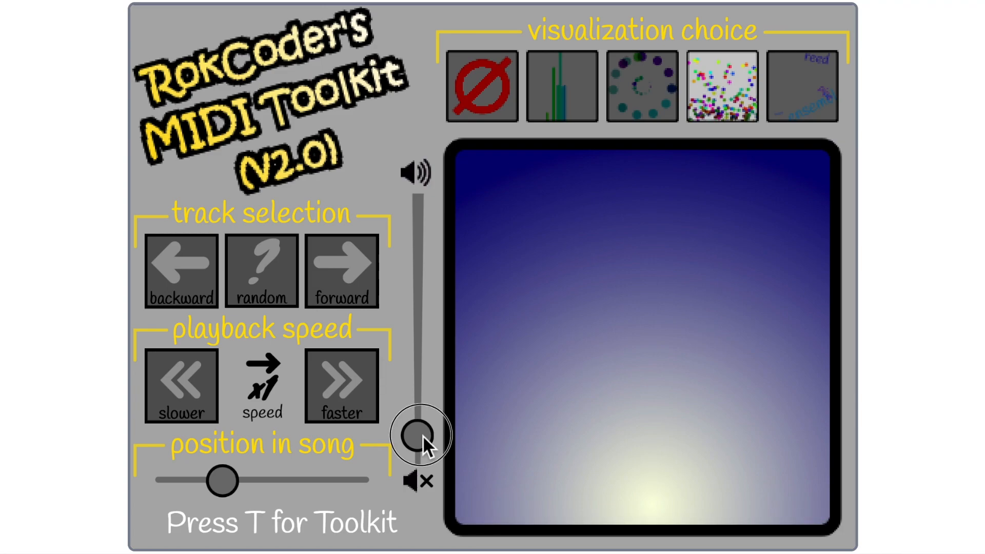
drag(421, 434, 421, 295)
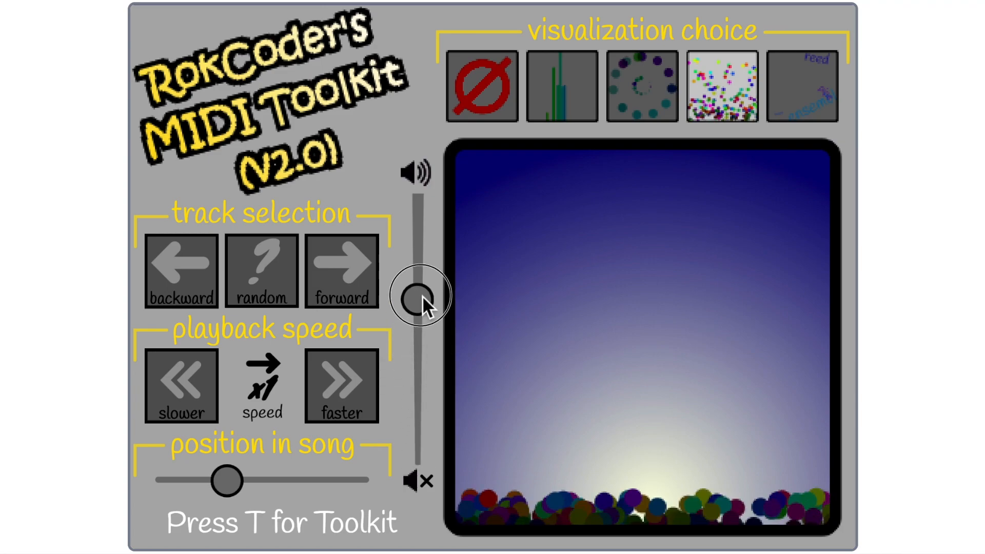
drag(419, 296, 419, 207)
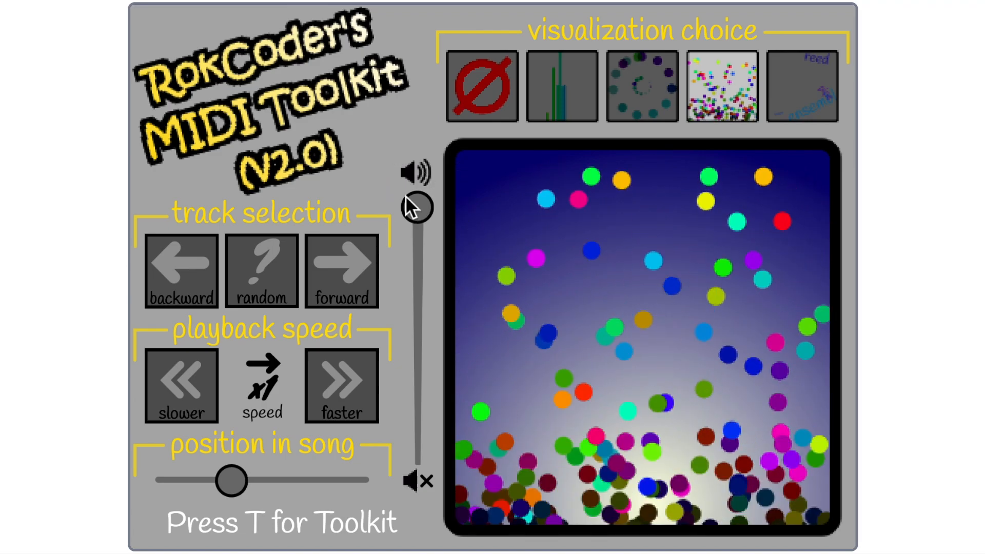
drag(418, 206, 418, 307)
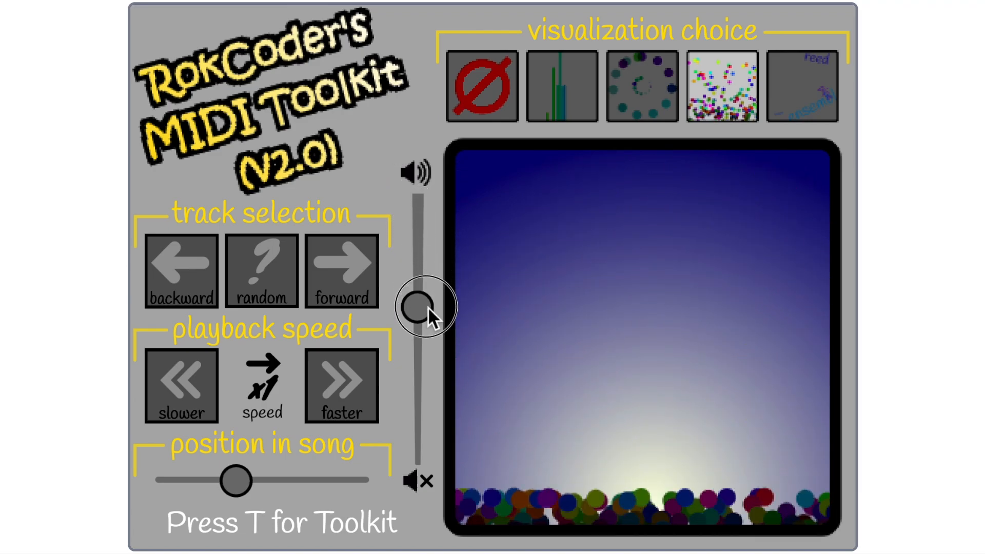
drag(419, 306, 419, 269)
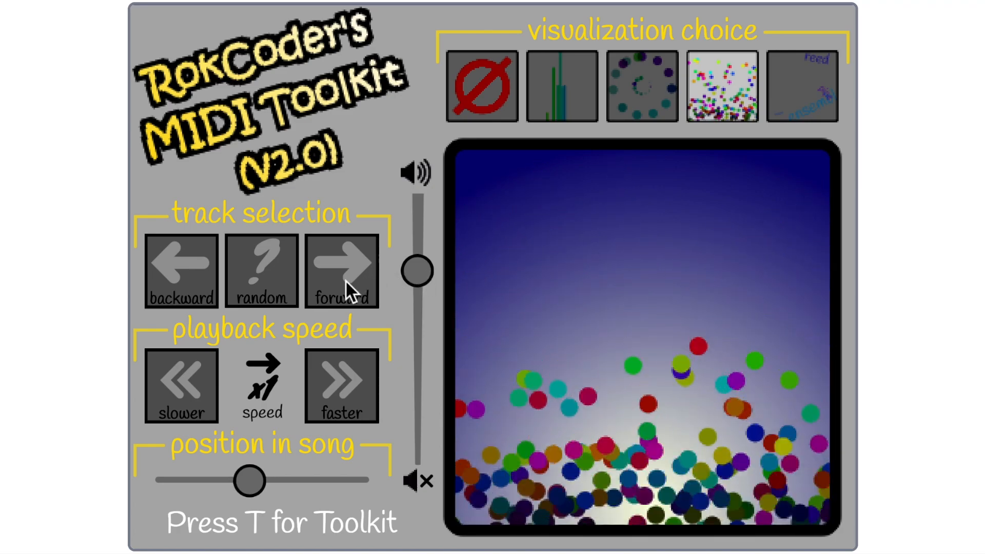
- Skip past Battle Song (Narnia) to Star Wars and show the instrument-name visualization
click(342, 272)
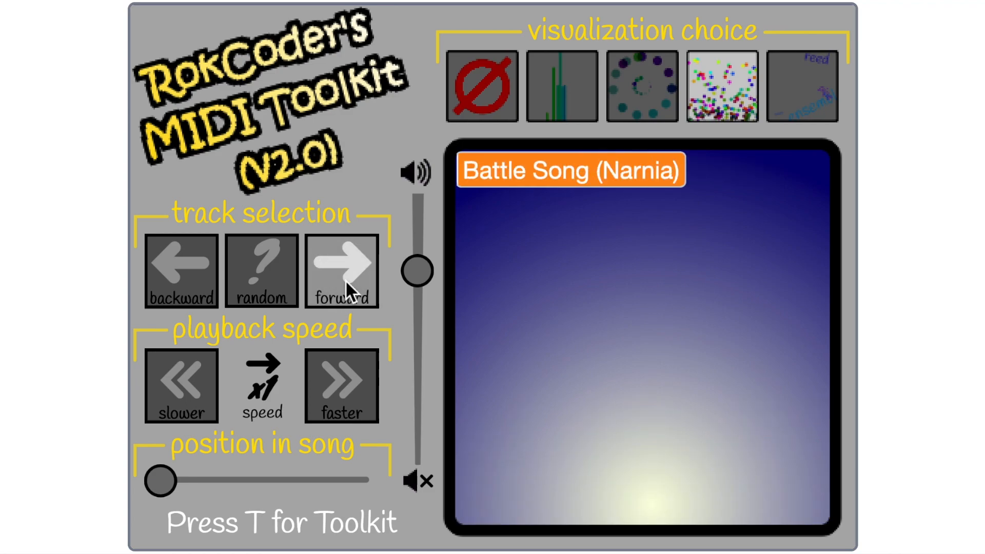
click(342, 272)
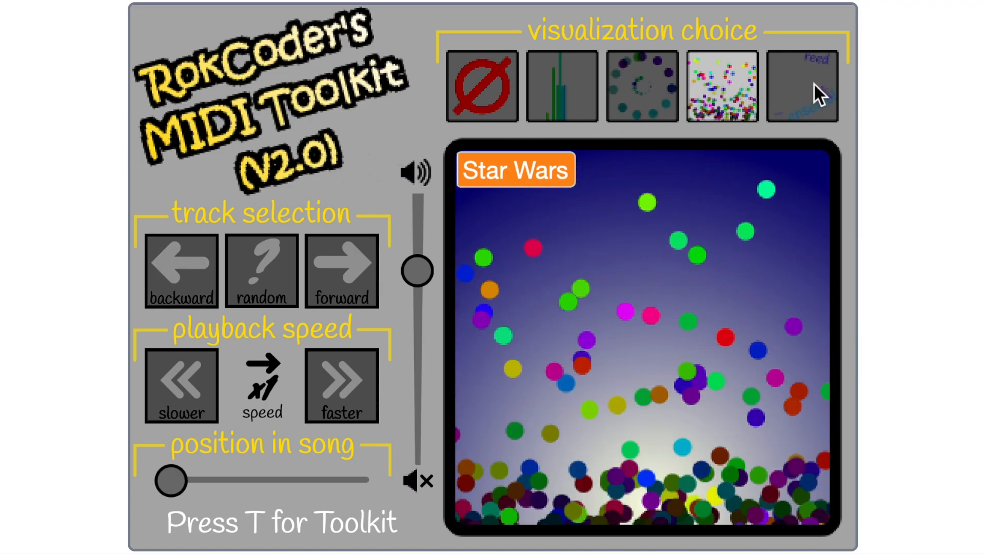
click(799, 86)
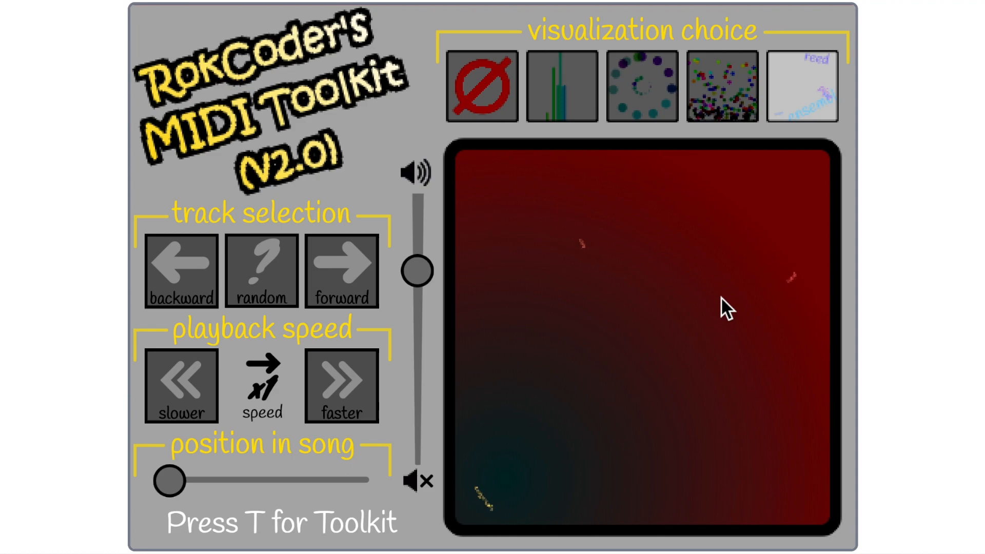
mouse_move(249, 309)
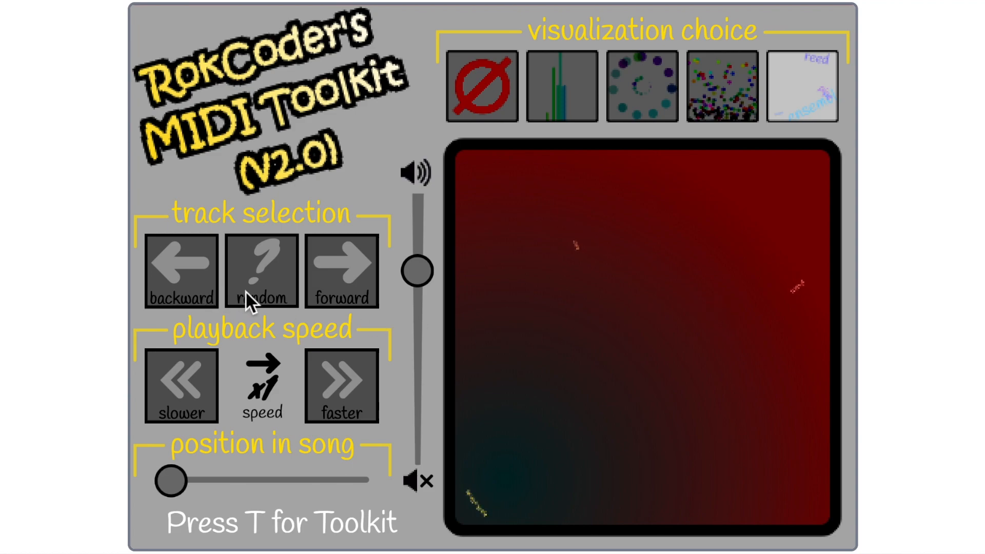
- Pick random songs, past Lord of the Rings Medley, to The Good, the Bad and the Ugly
click(262, 271)
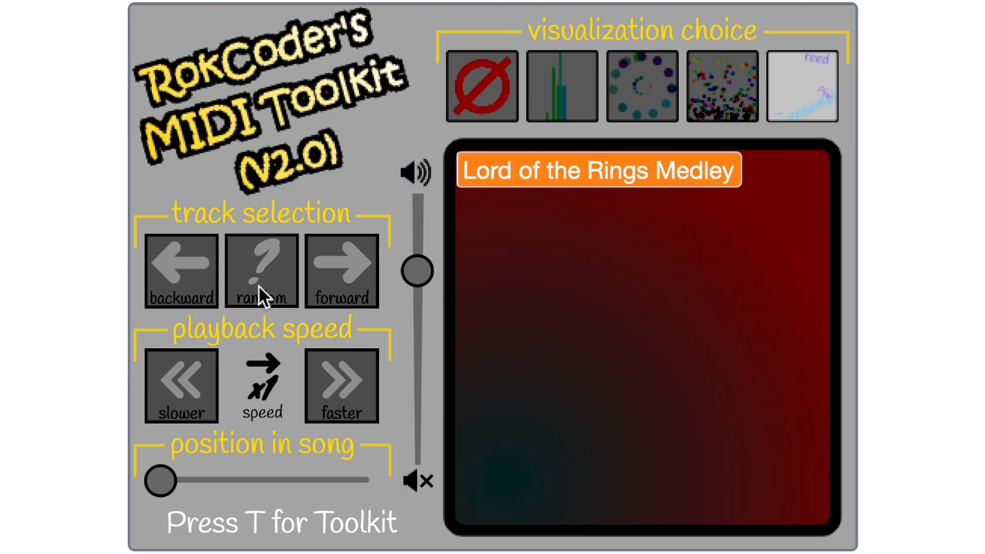
click(262, 273)
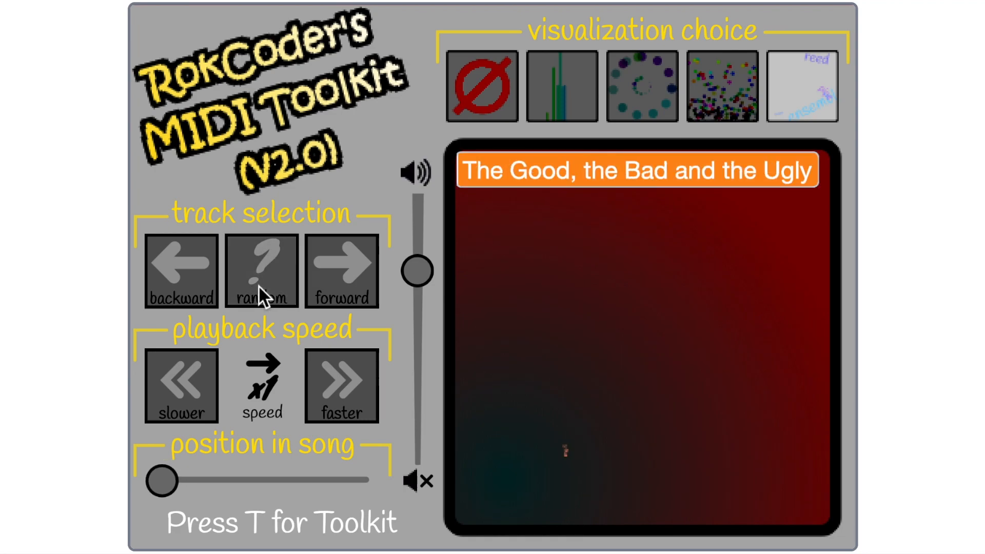